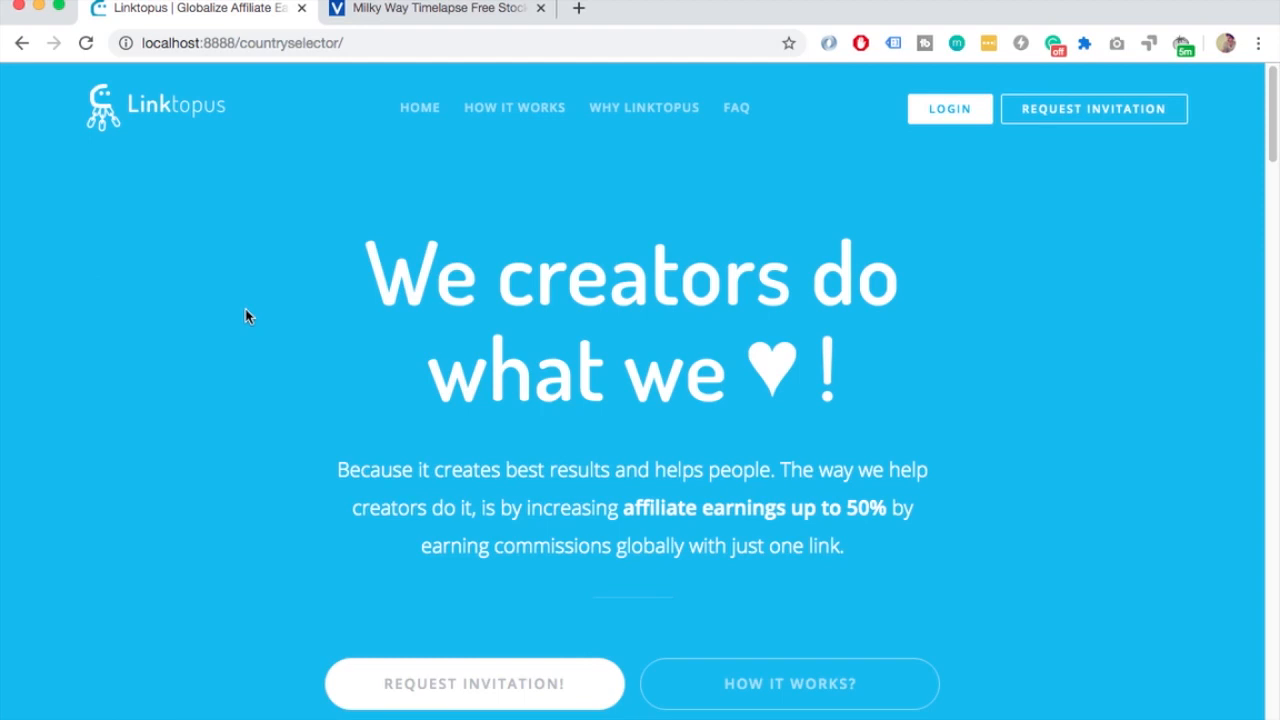
mouse_move(118, 383)
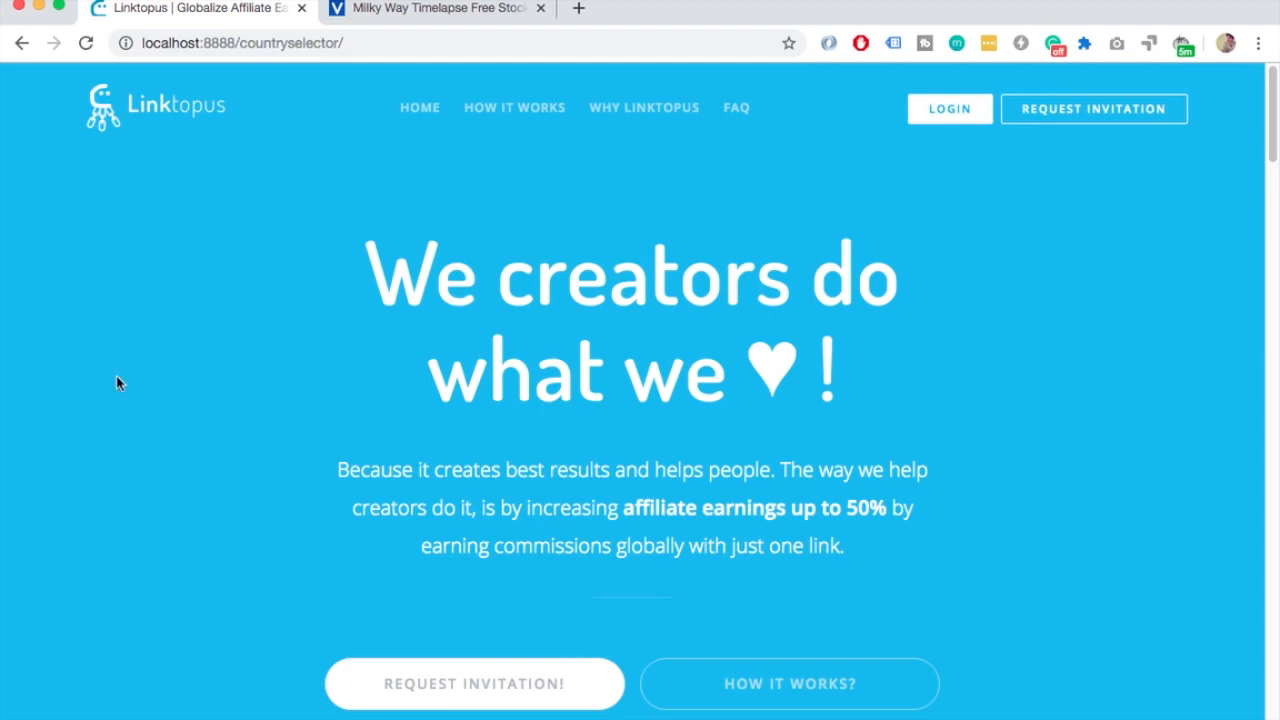
mouse_move(336, 120)
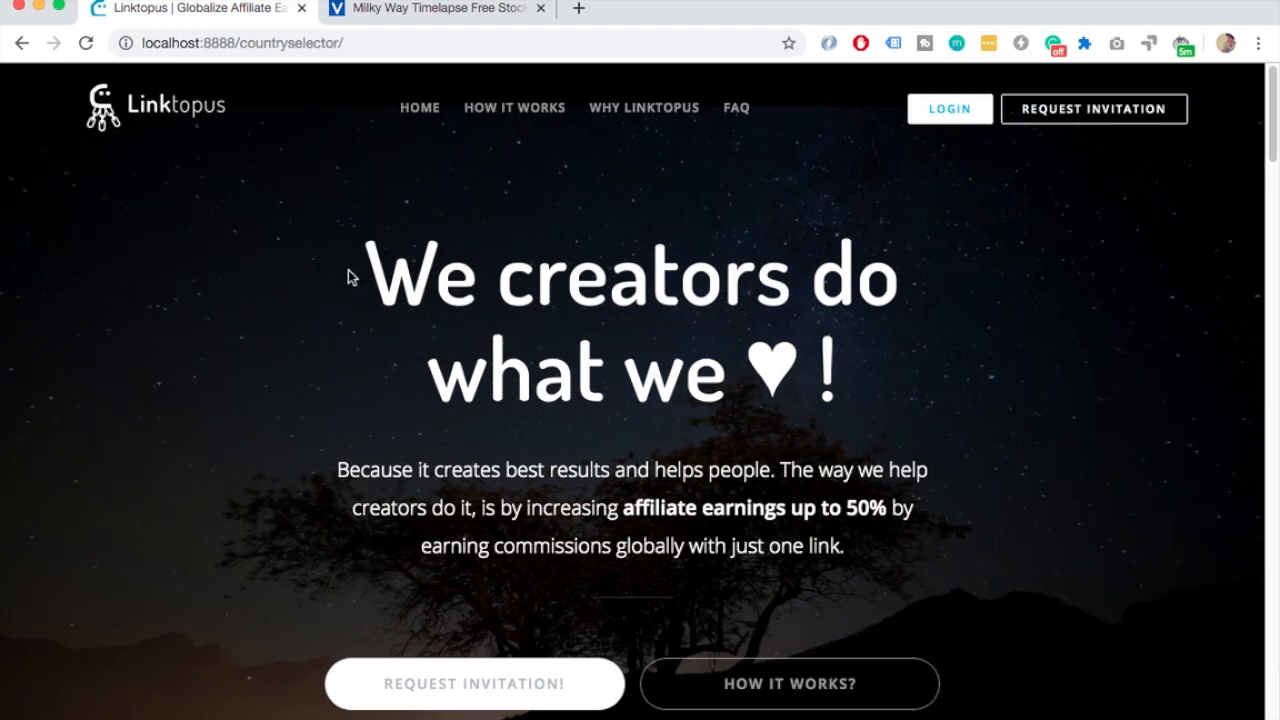
mouse_move(307, 497)
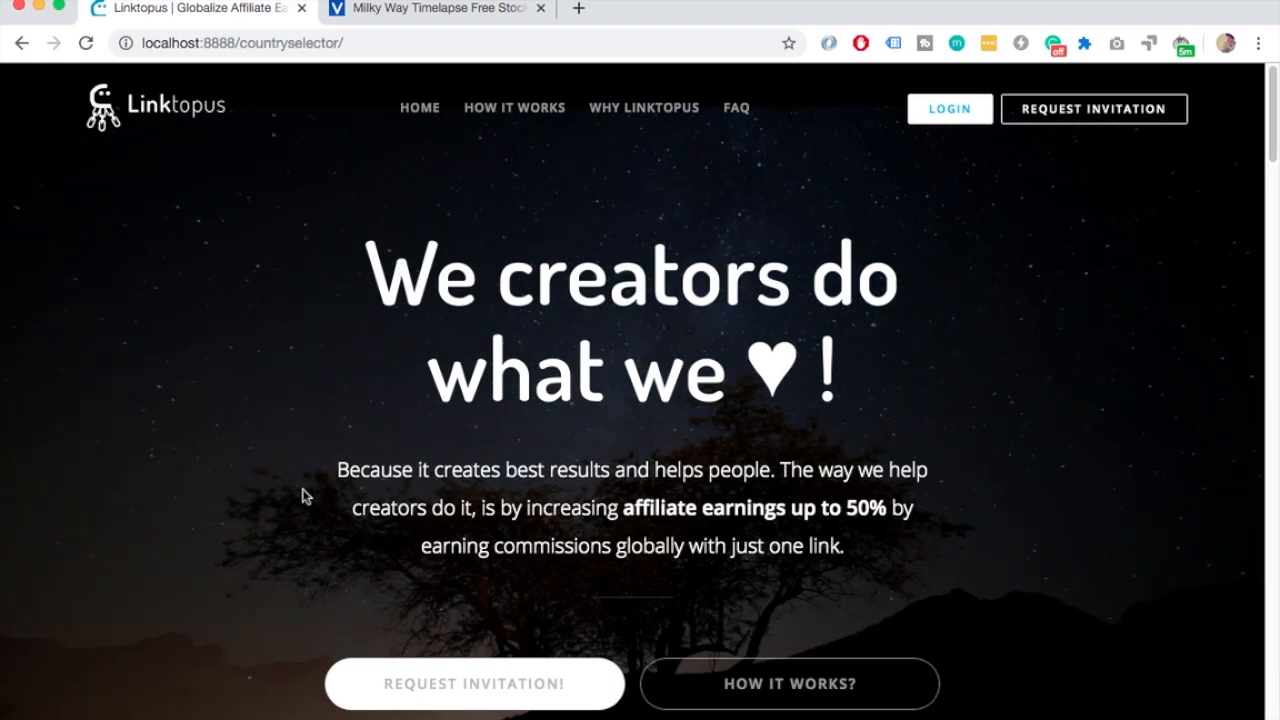
mouse_move(1023, 295)
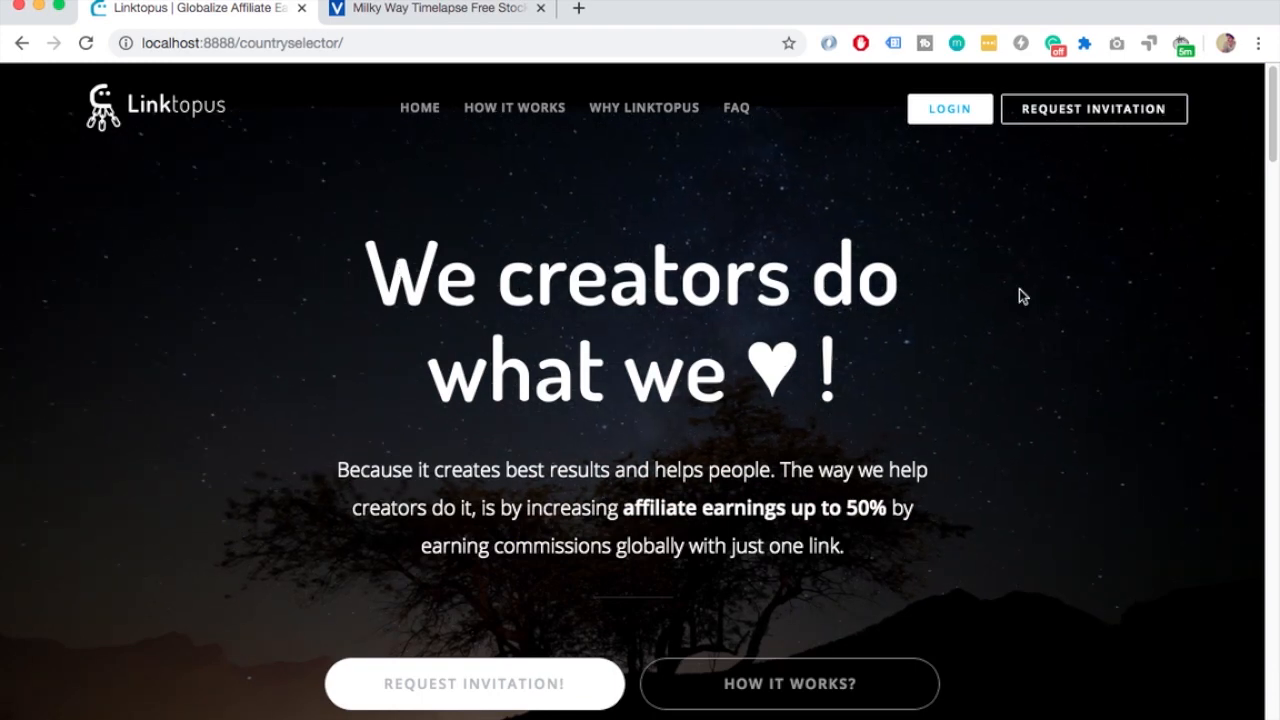
mouse_move(678, 210)
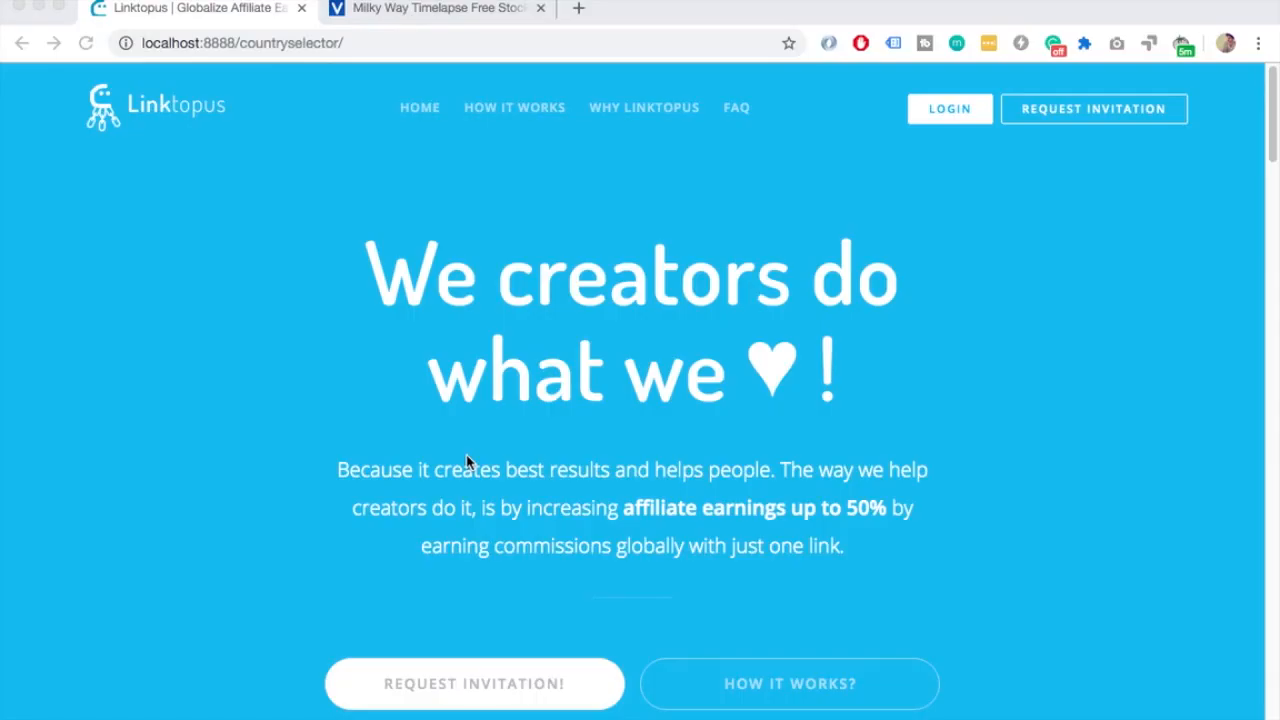
mouse_move(8, 198)
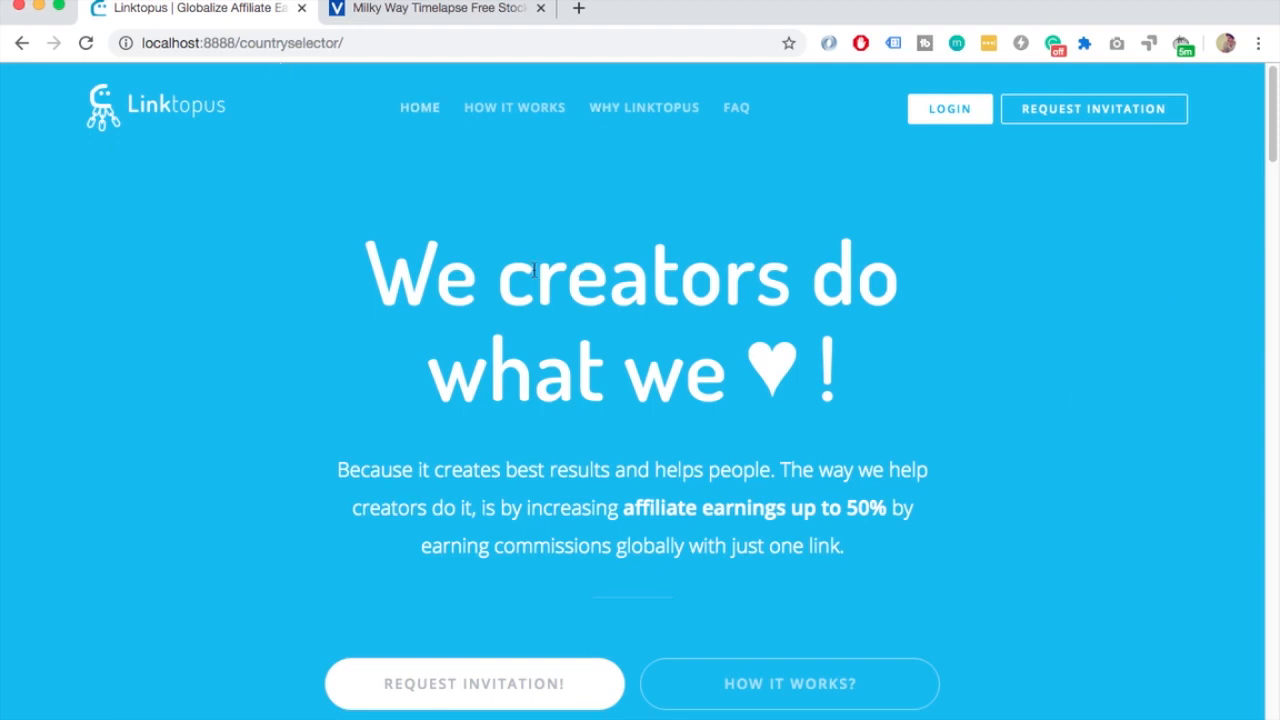
mouse_move(371, 76)
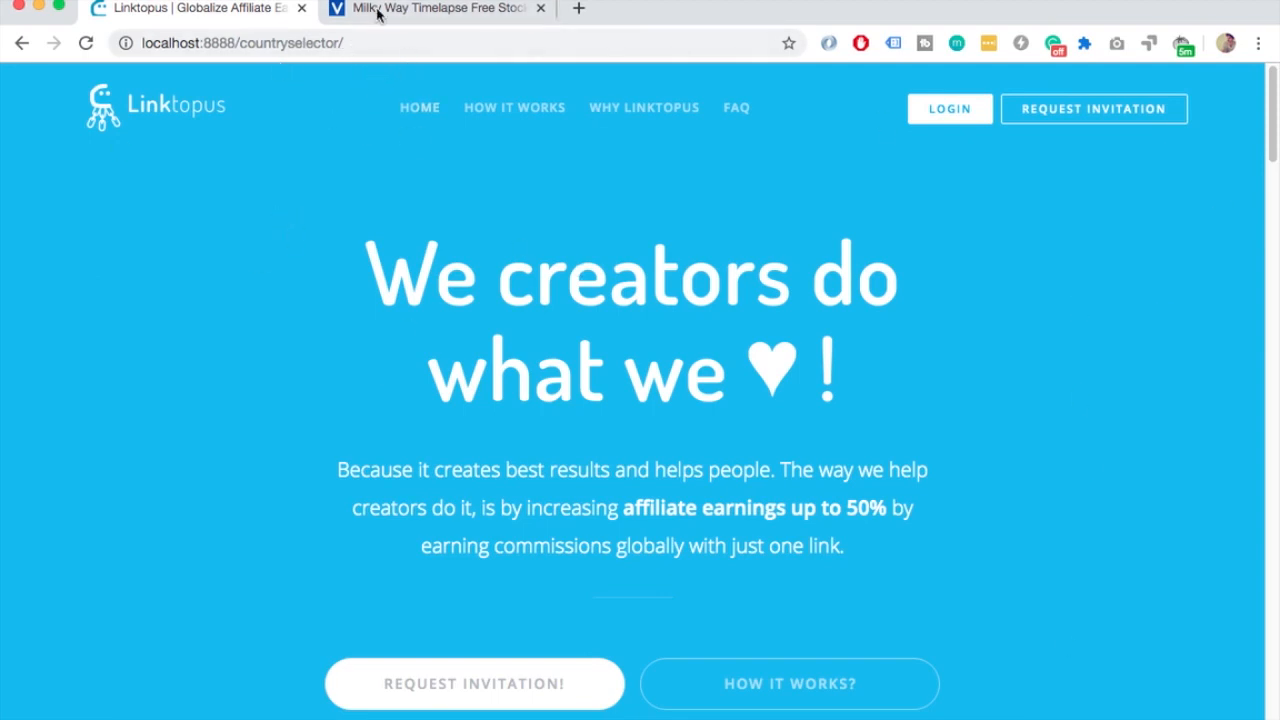
- Download Videvo's 1920x1080 Milky Way Timelapse clip and close the 'Download started' popup
click(435, 8)
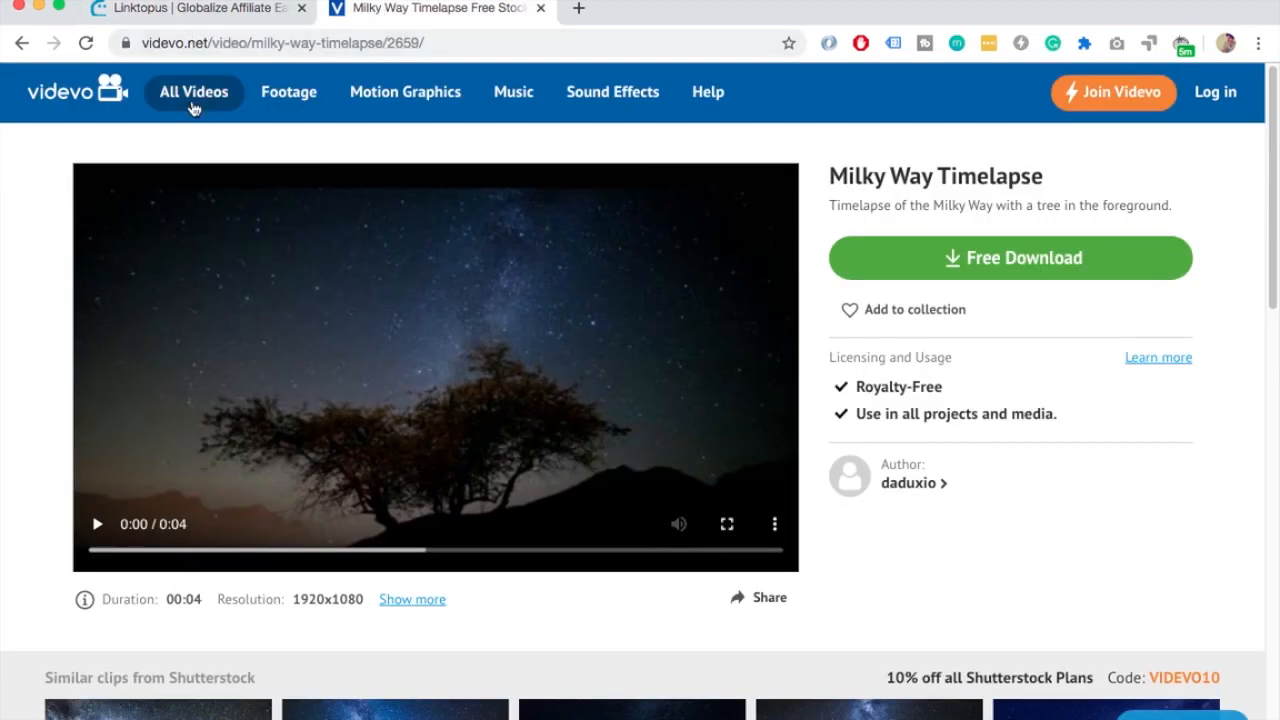
mouse_move(160, 65)
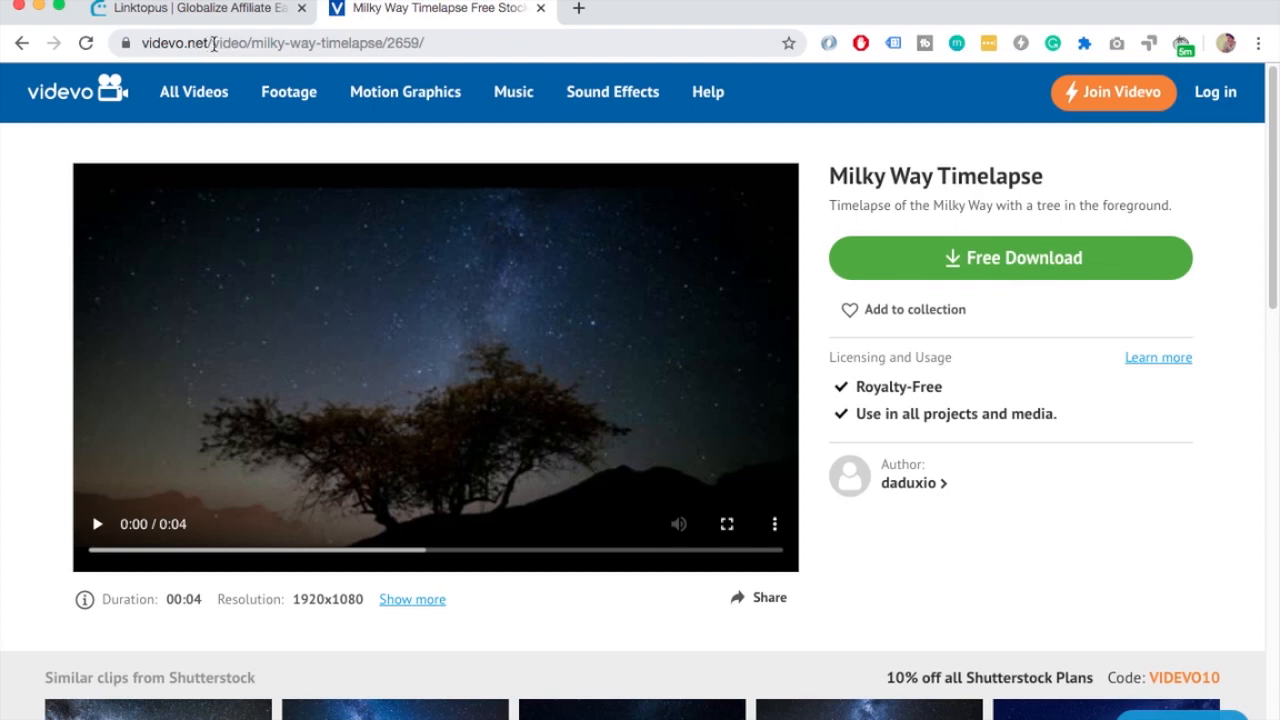
mouse_move(320, 160)
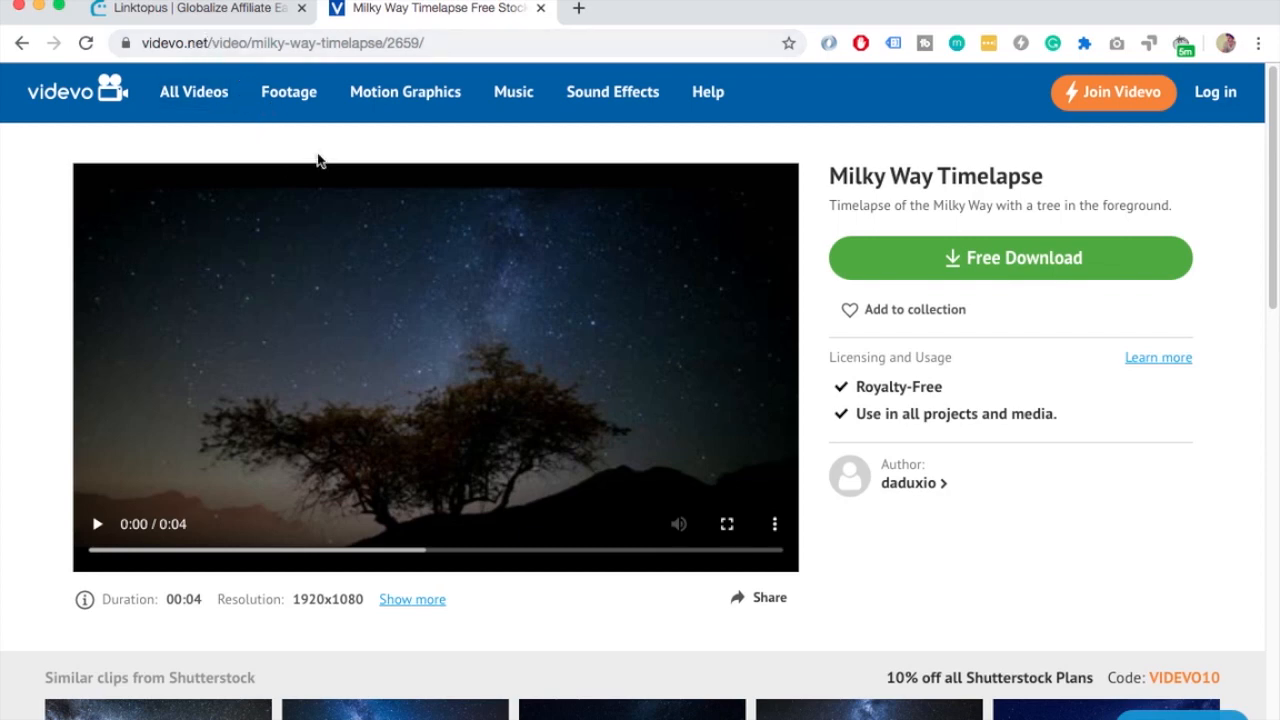
mouse_move(485, 388)
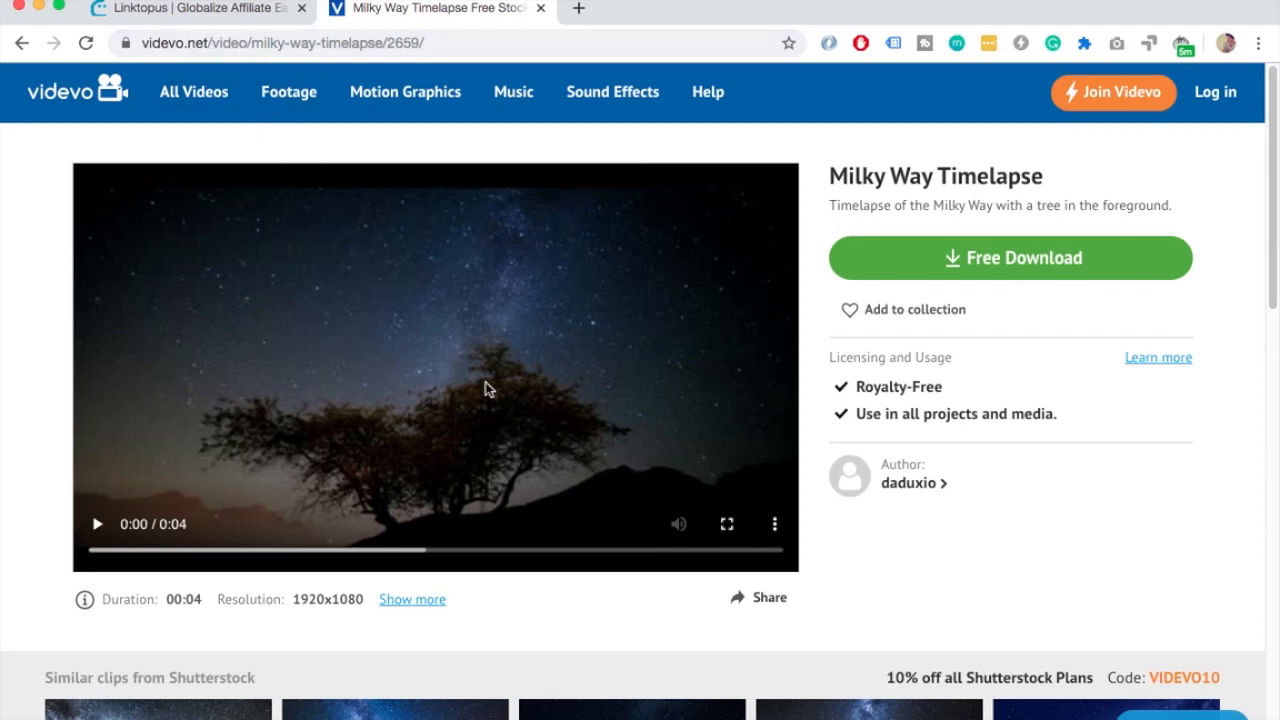
mouse_move(770, 207)
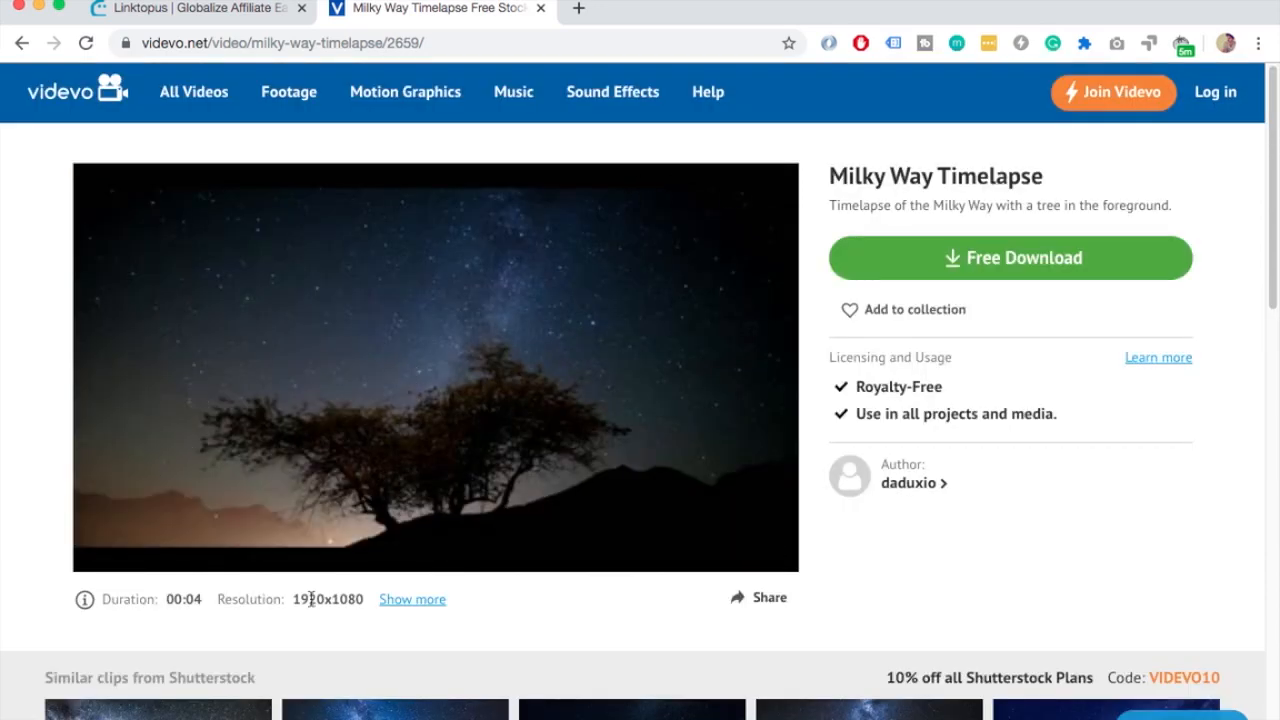
double_click(328, 599)
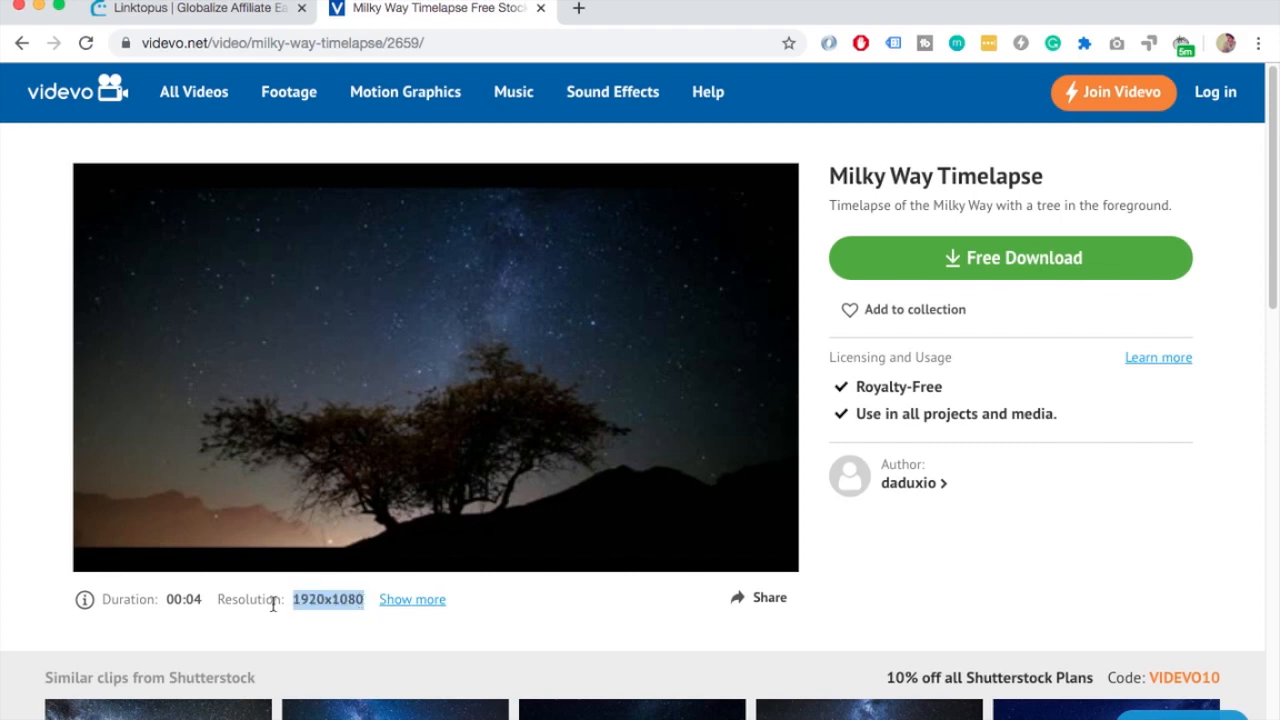
mouse_move(308, 418)
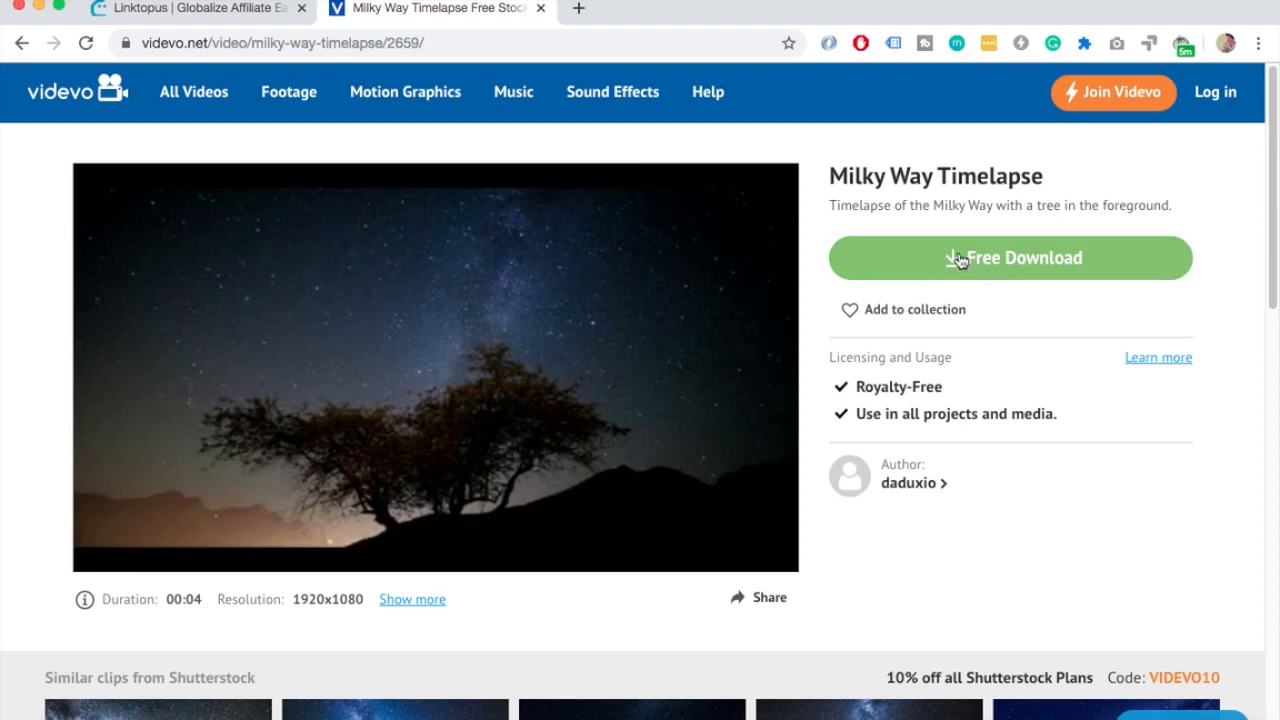
click(1010, 257)
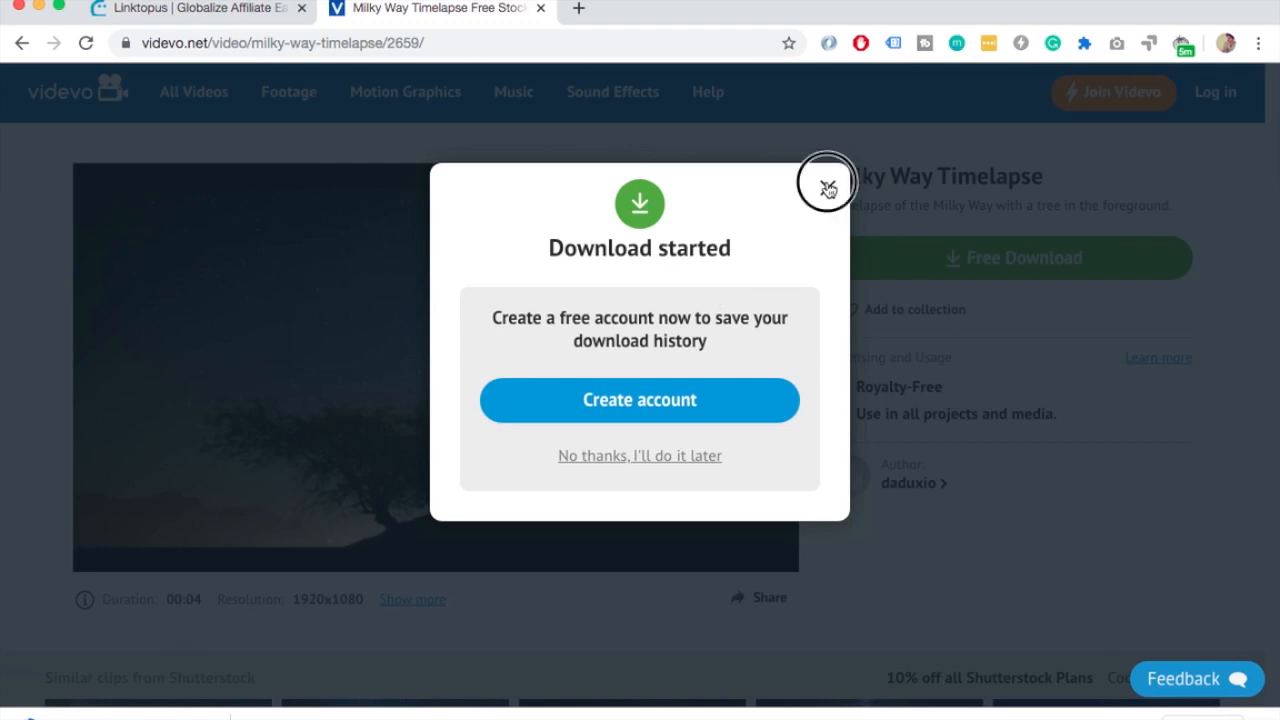
click(826, 184)
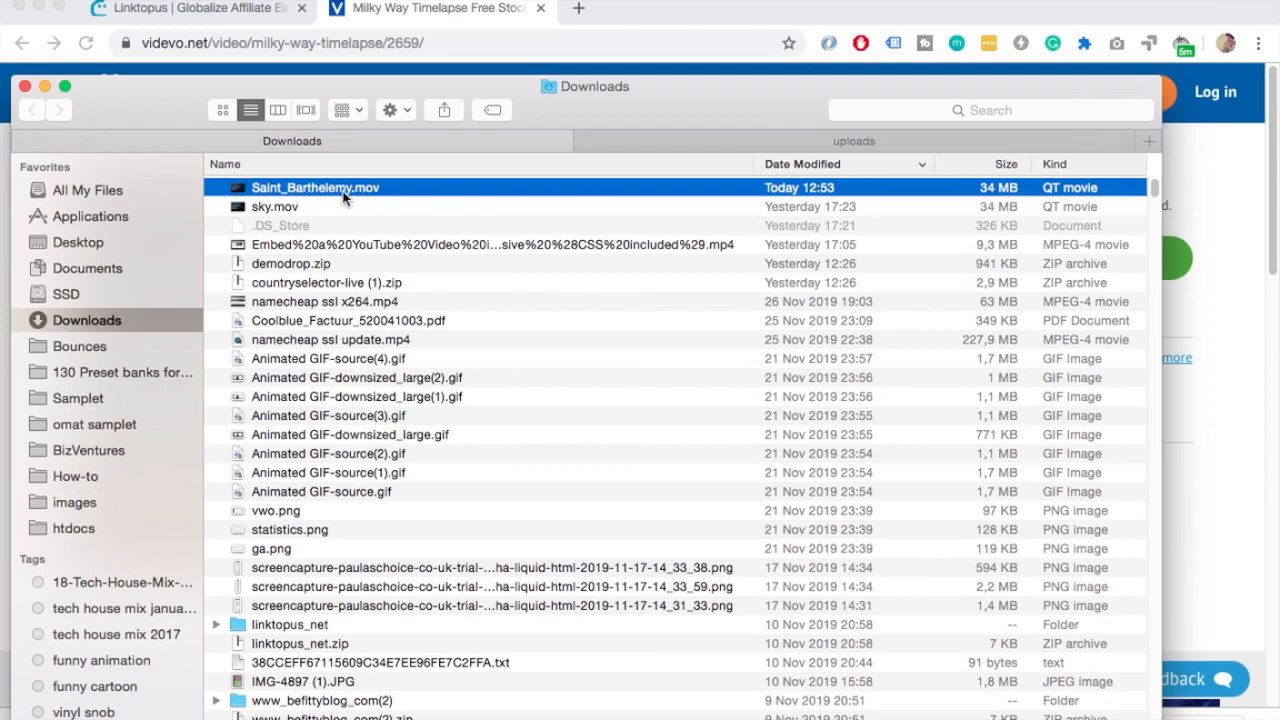
mouse_move(476, 204)
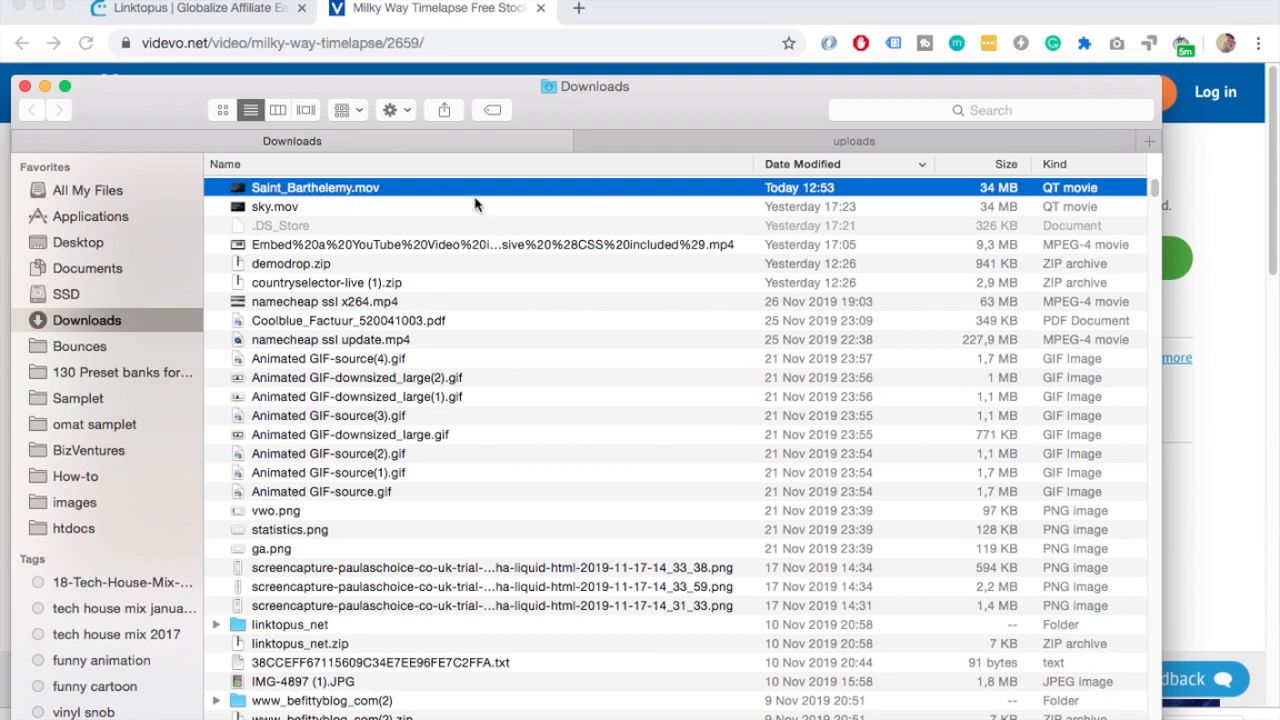
- Navigate Finder to htdocs/countryselector/uploads to hold the sky.mov video
click(278, 110)
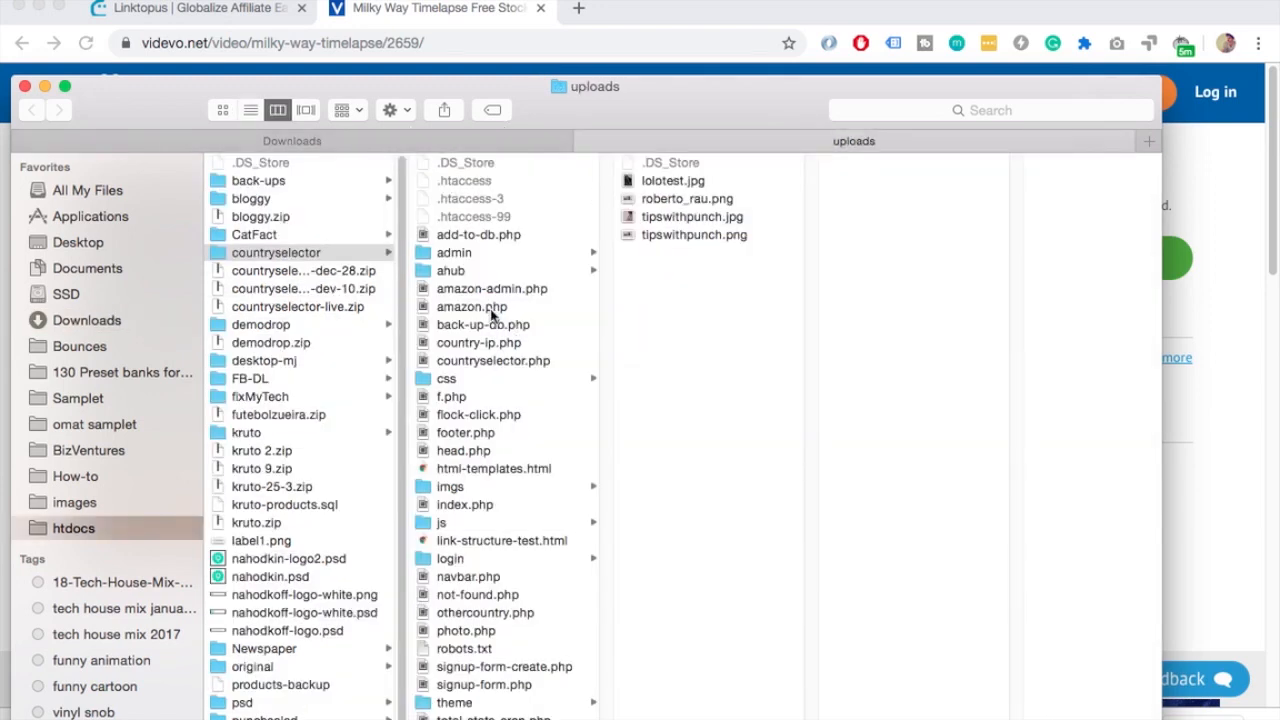
mouse_move(410, 302)
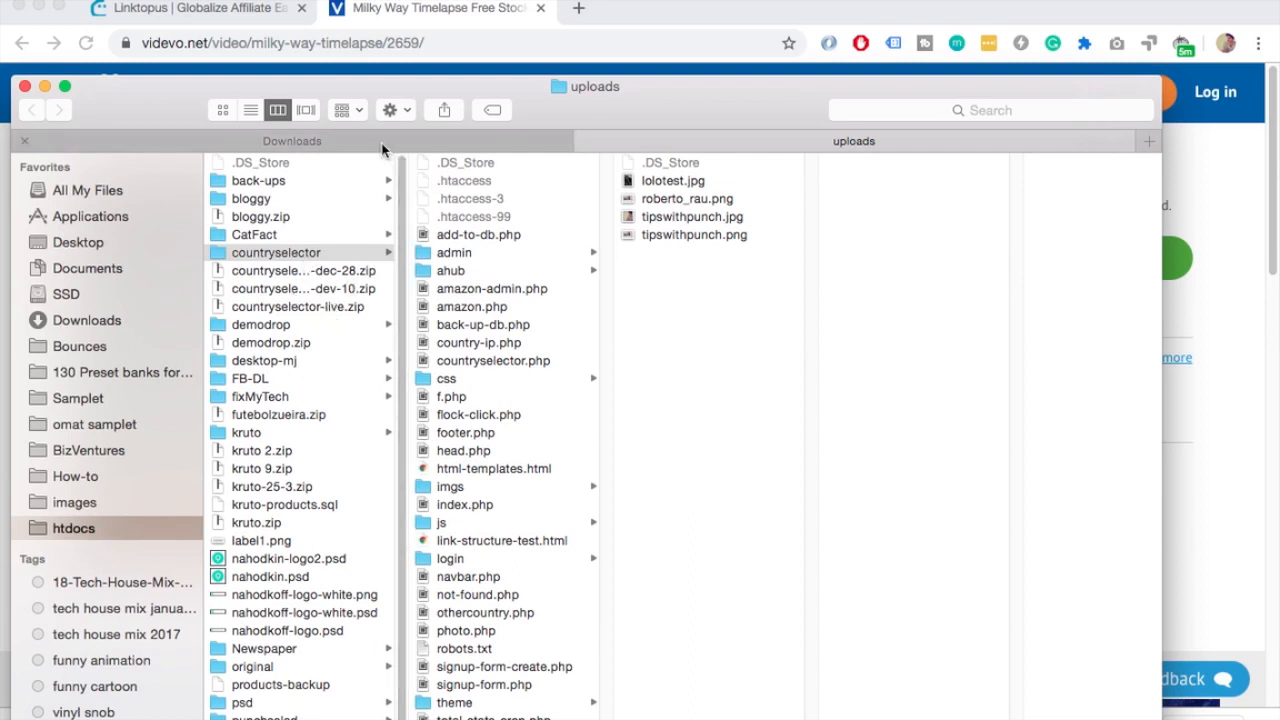
mouse_move(510, 512)
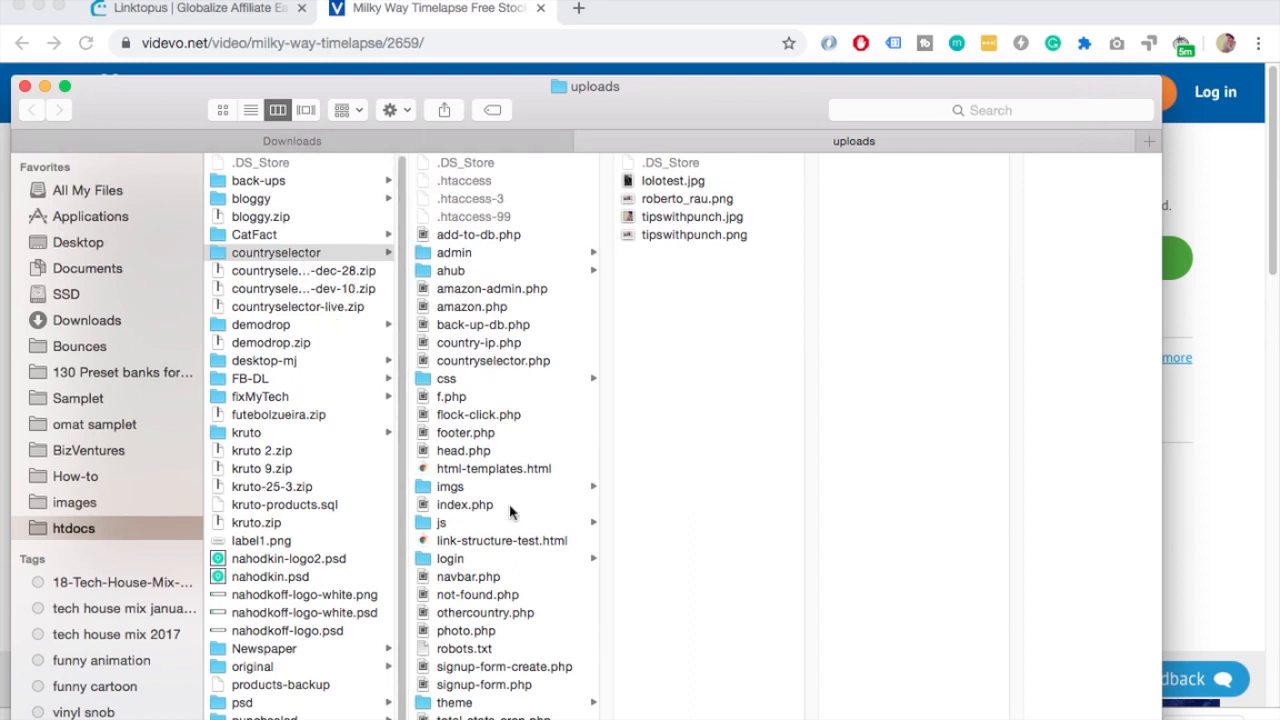
mouse_move(362, 254)
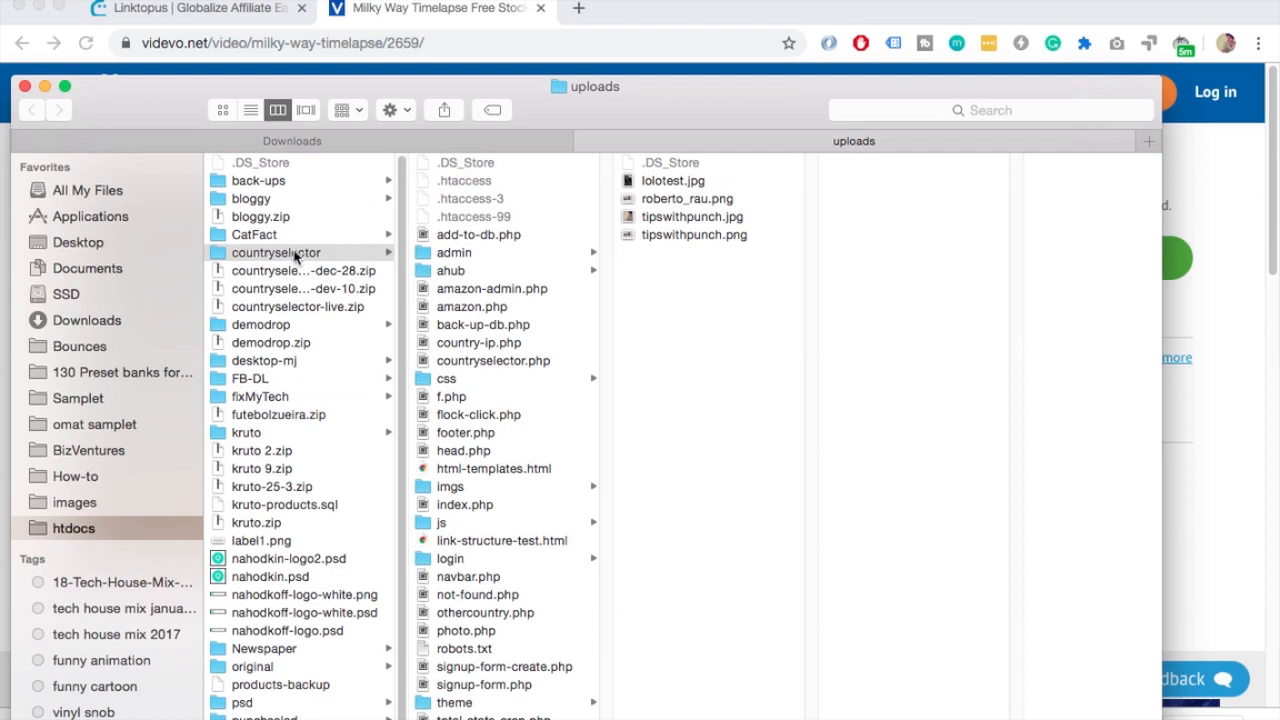
click(276, 252)
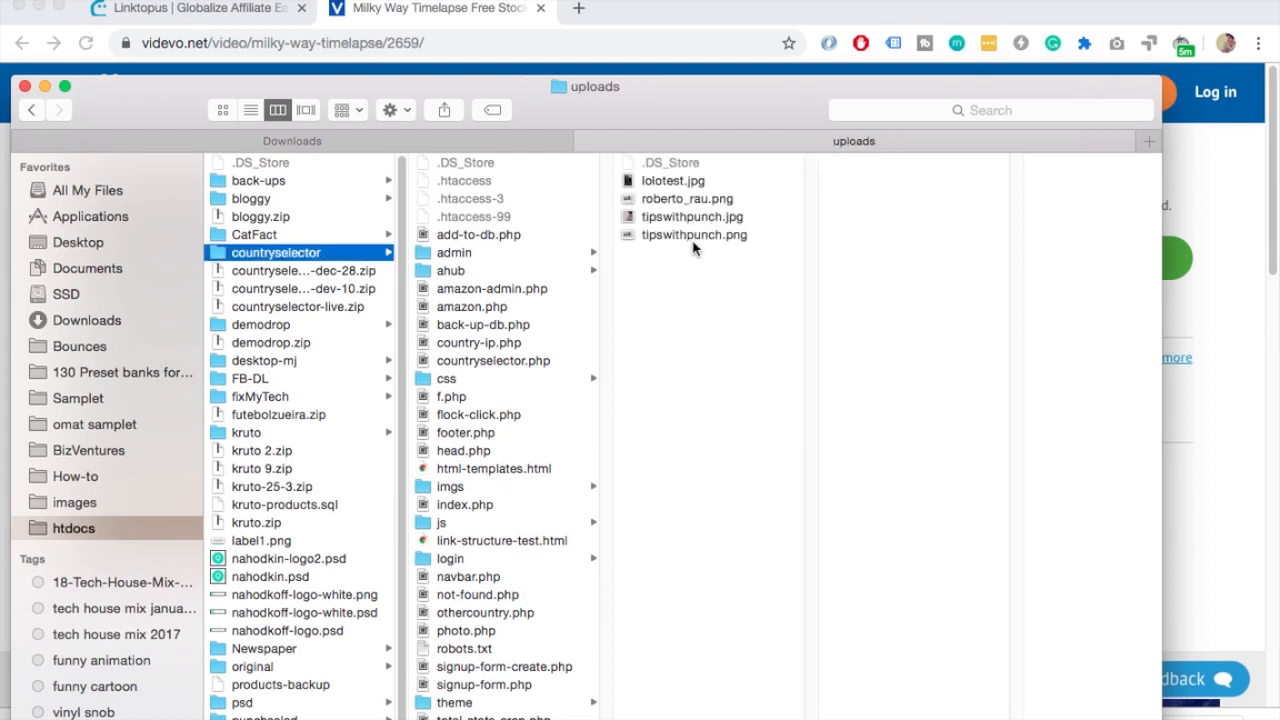
mouse_move(447, 155)
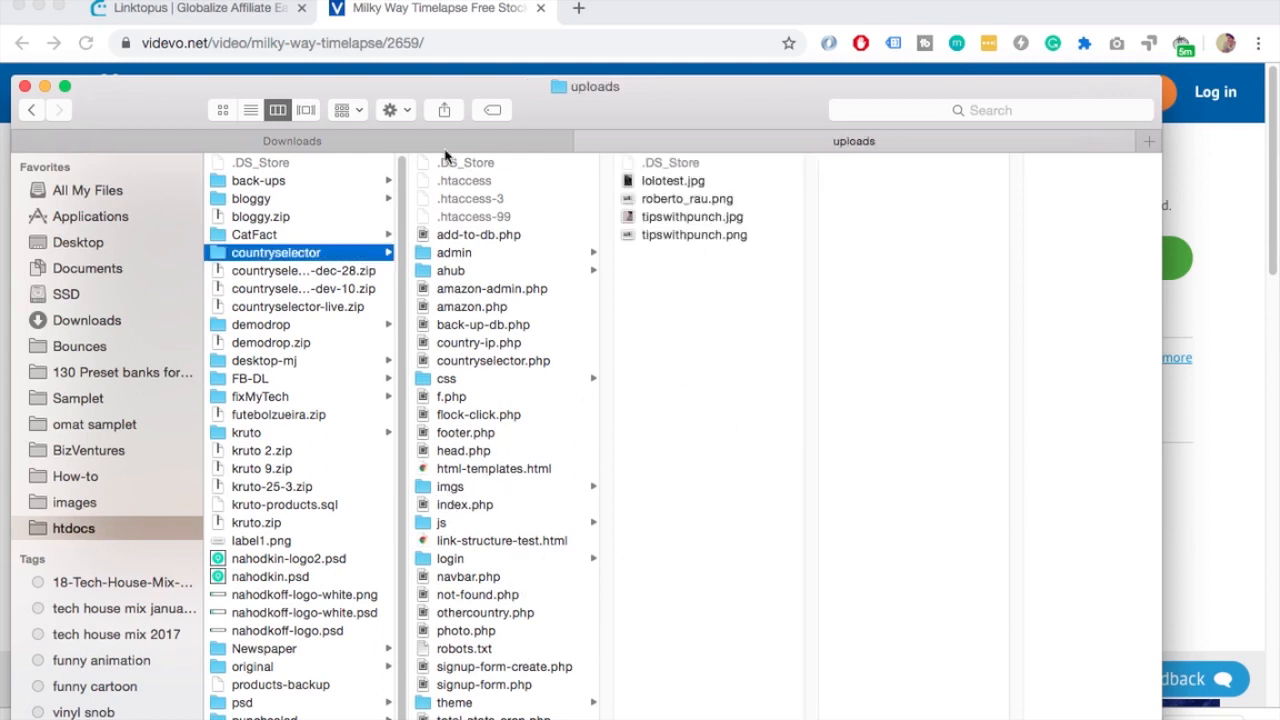
mouse_move(500, 380)
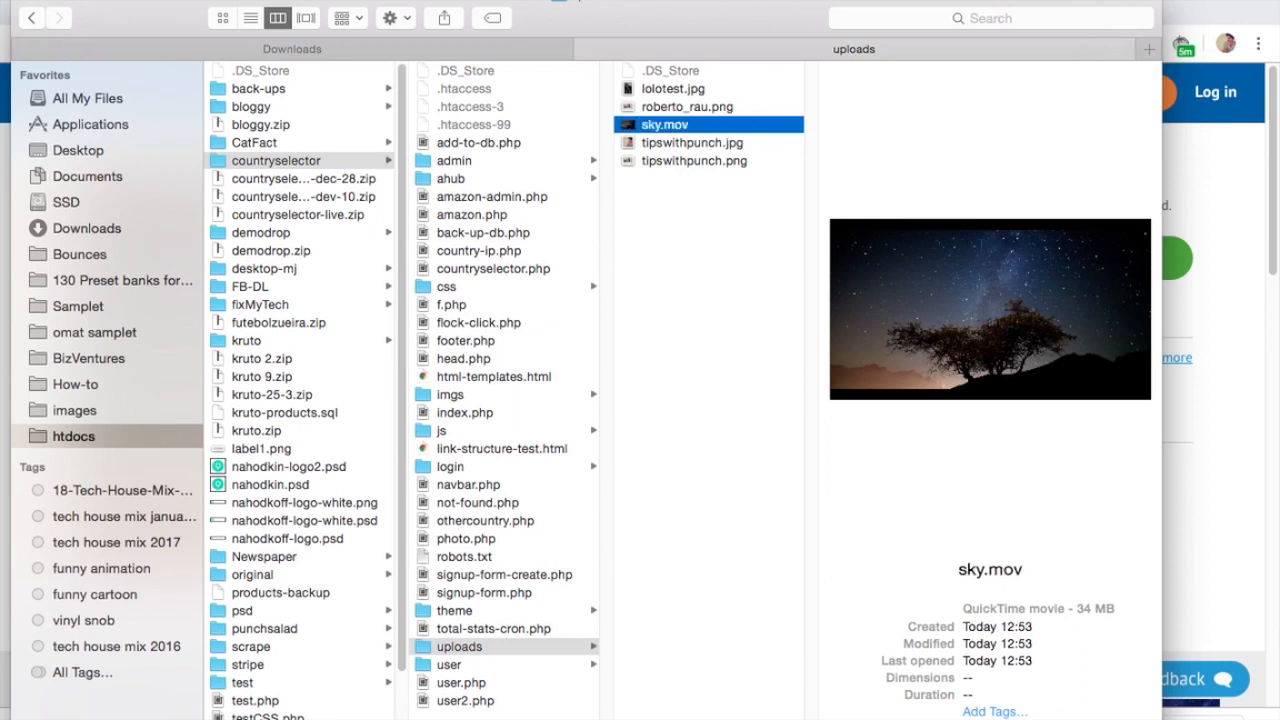
mouse_move(680, 143)
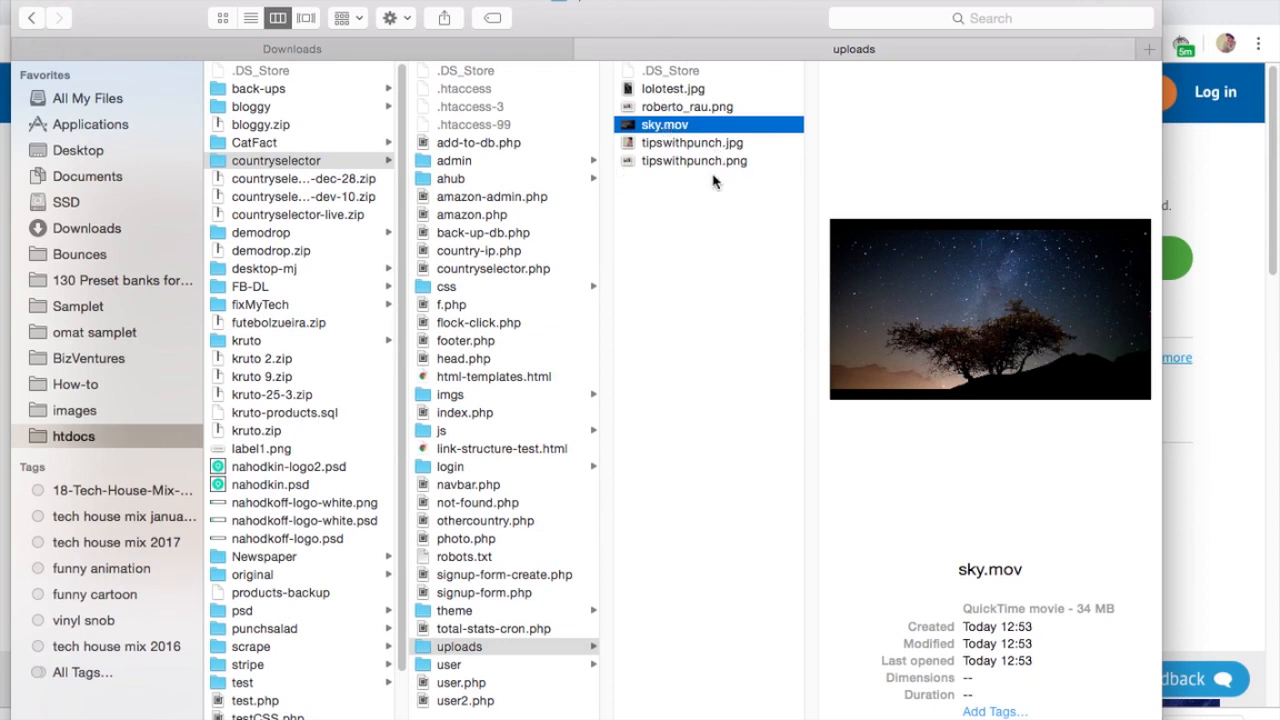
mouse_move(635, 344)
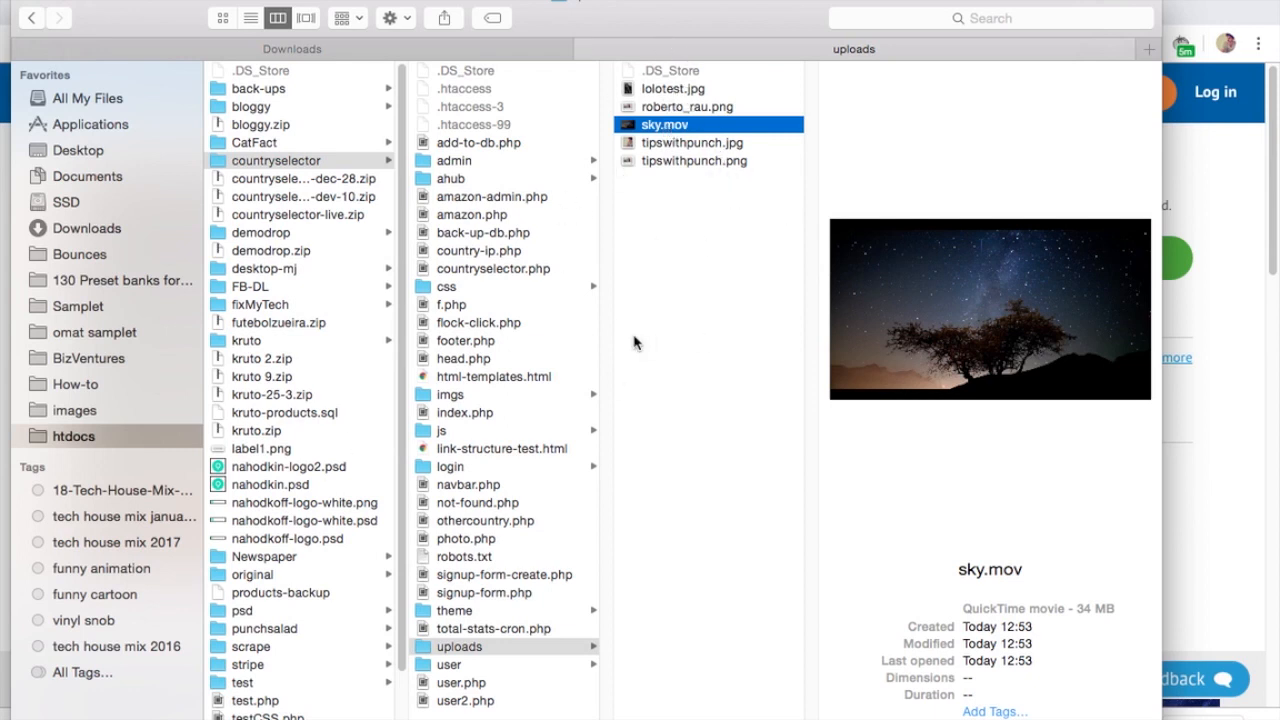
mouse_move(680, 143)
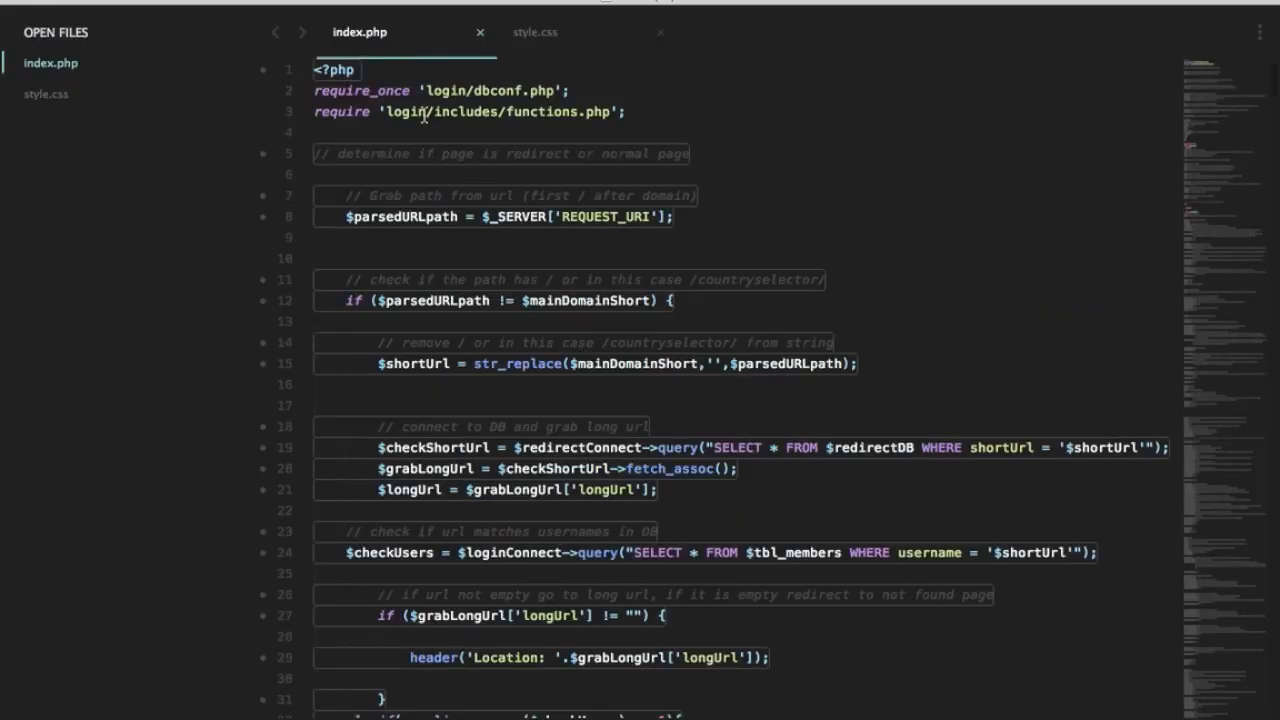
mouse_move(519, 268)
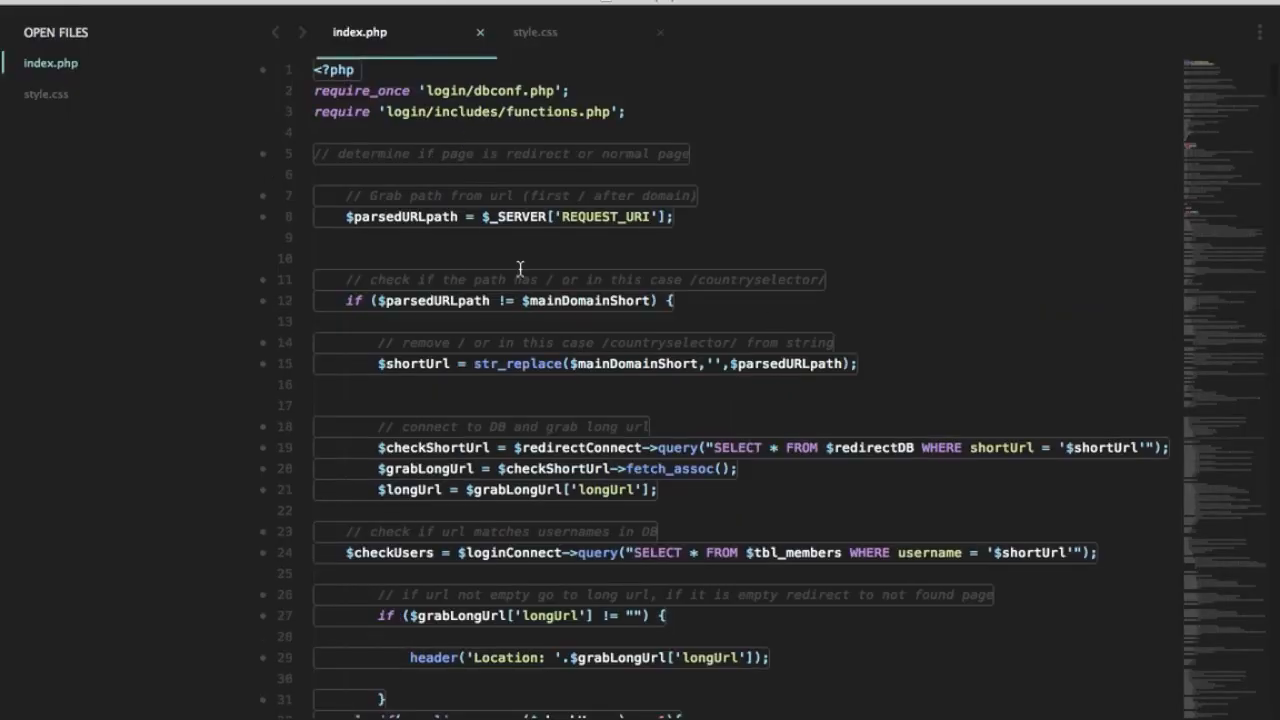
scroll(down, 3)
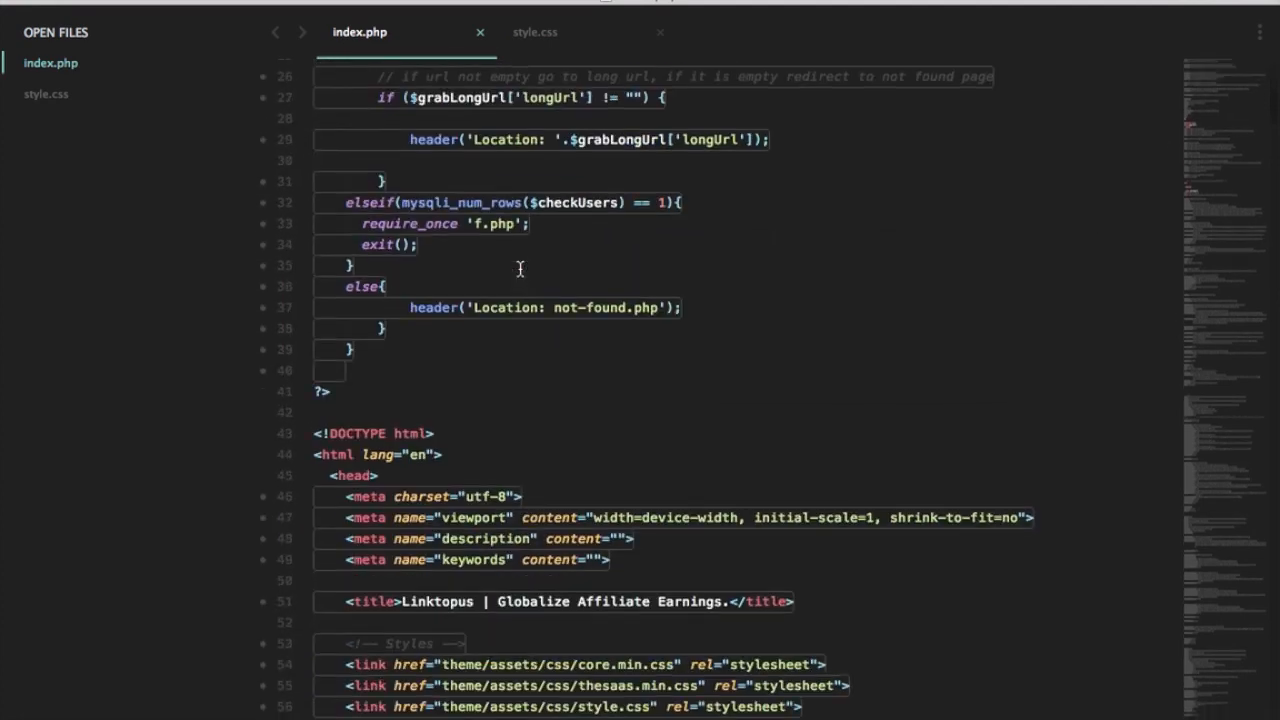
scroll(down, 3)
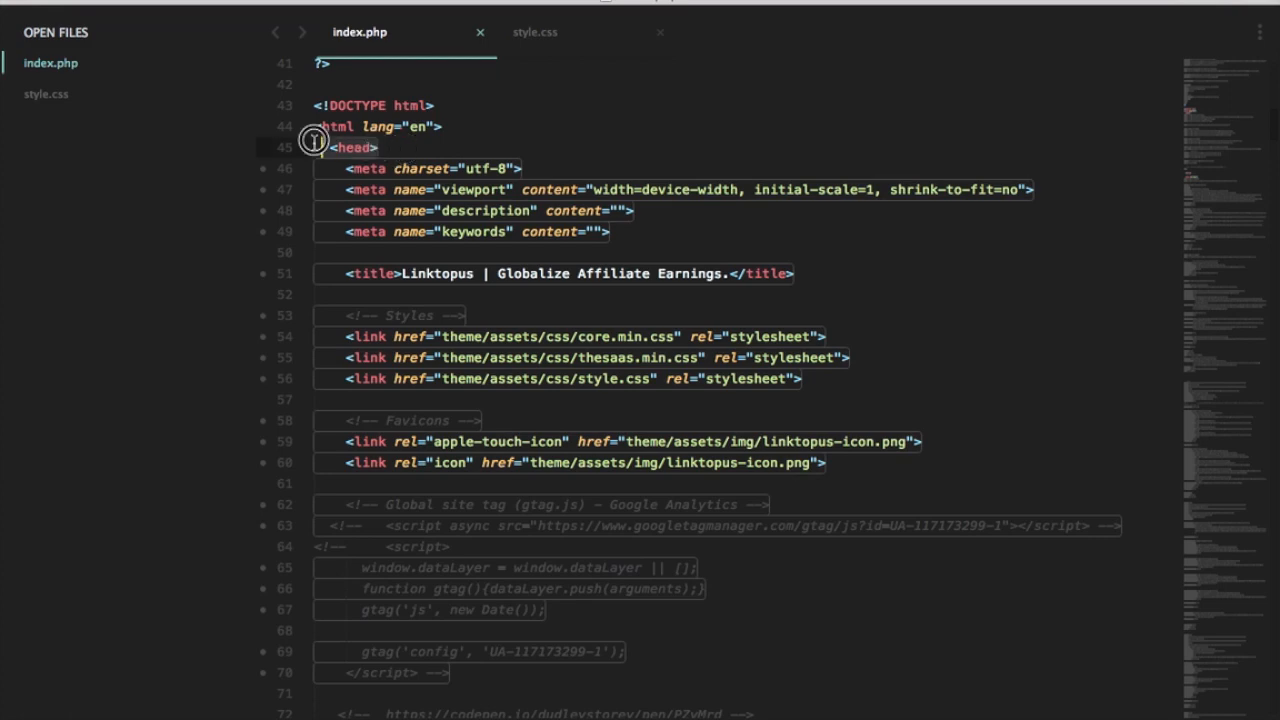
scroll(down, 3)
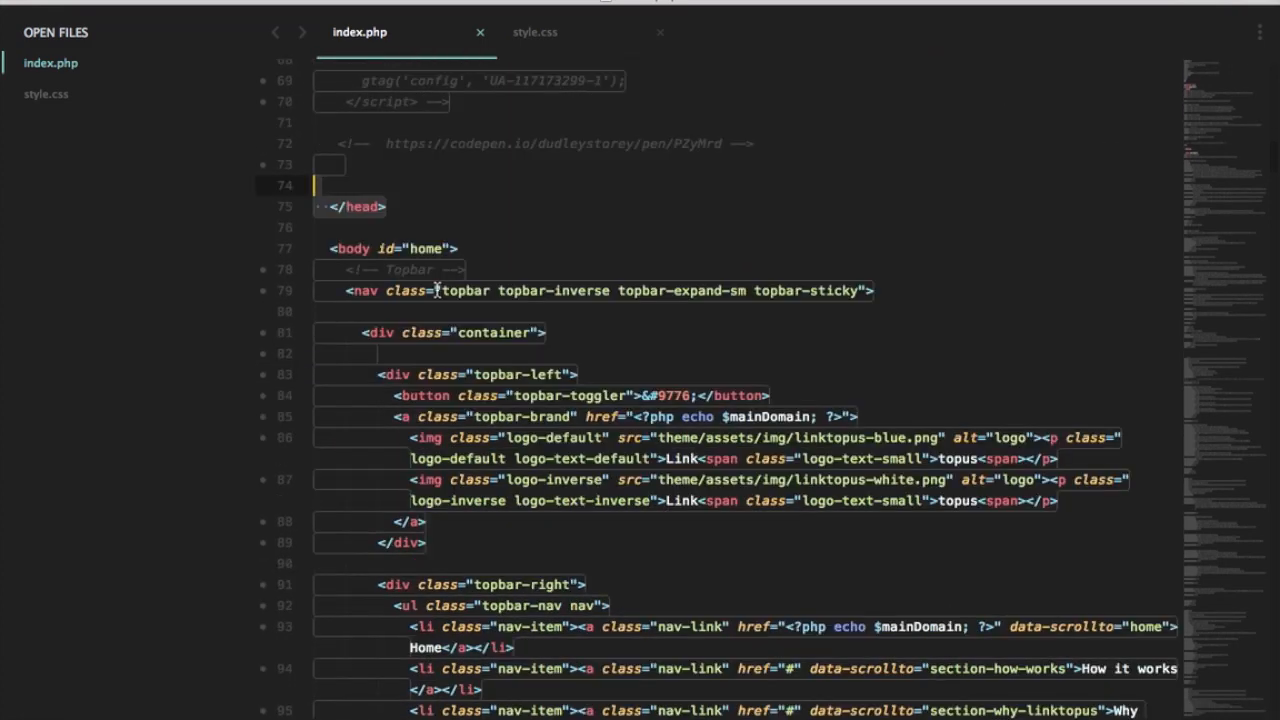
scroll(down, 3)
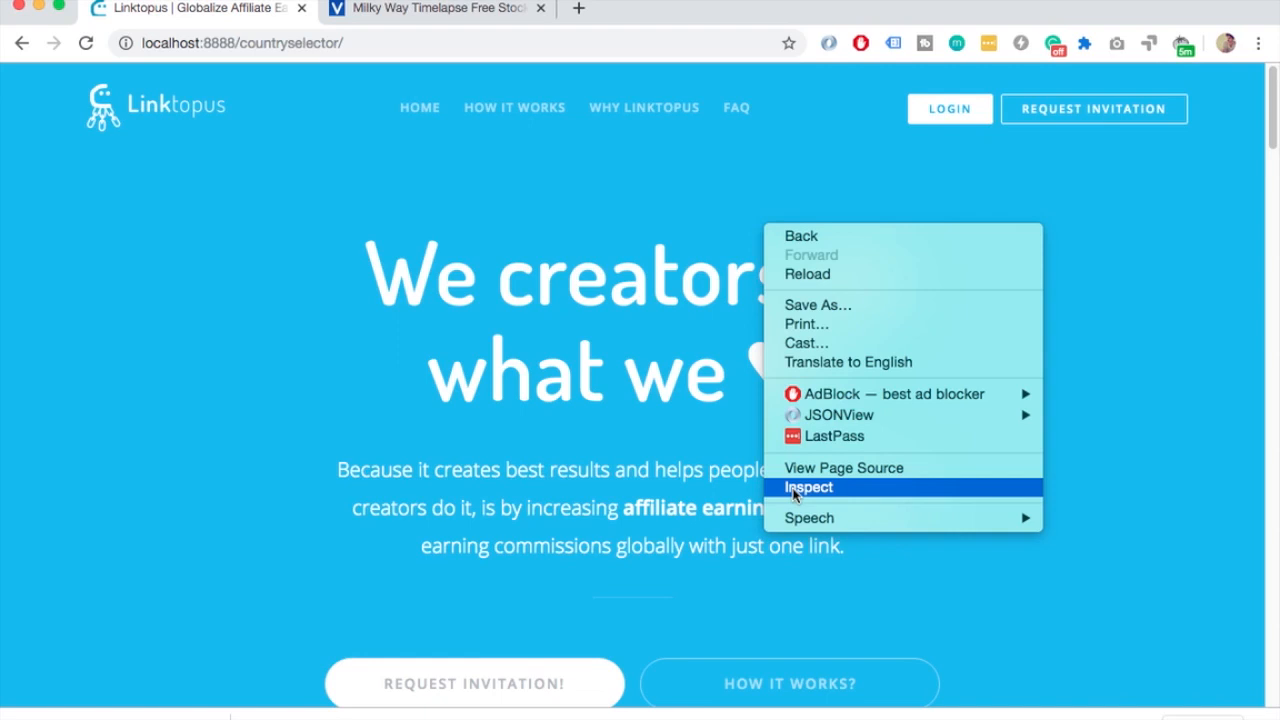
- Inspect the Linktopus page and select the header containing the commented-out sky.mov video block
click(808, 487)
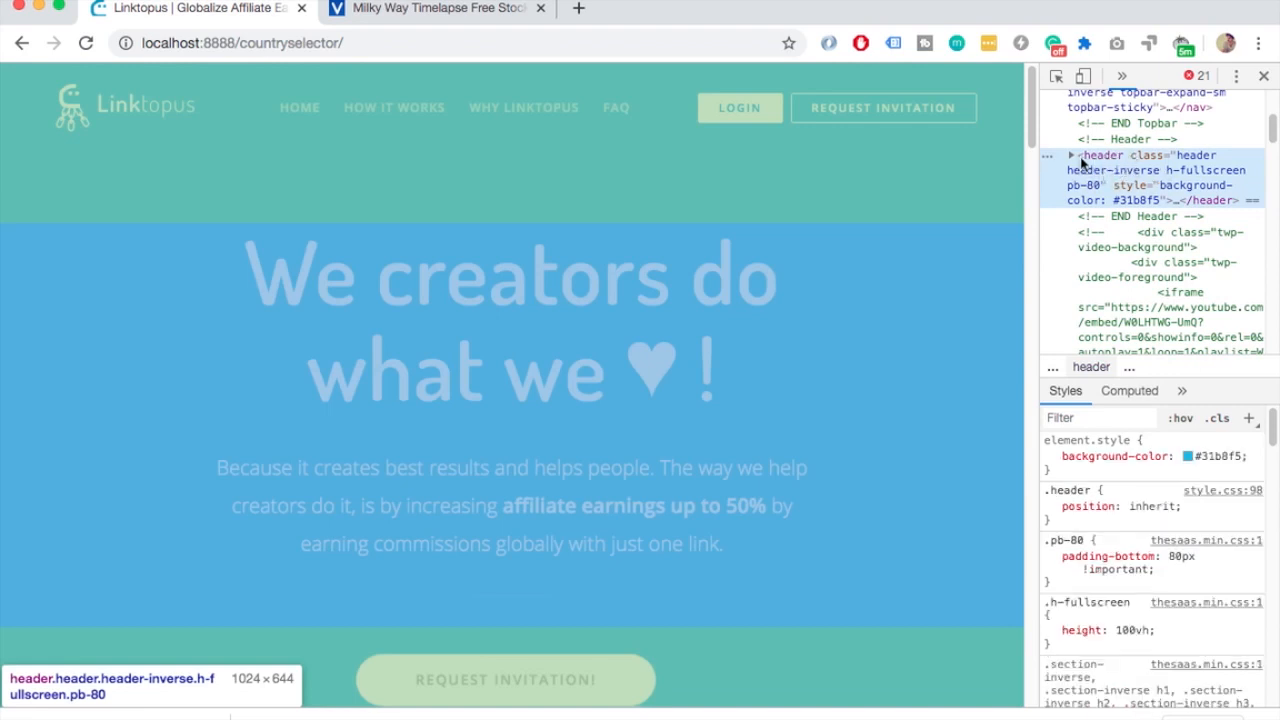
click(1070, 155)
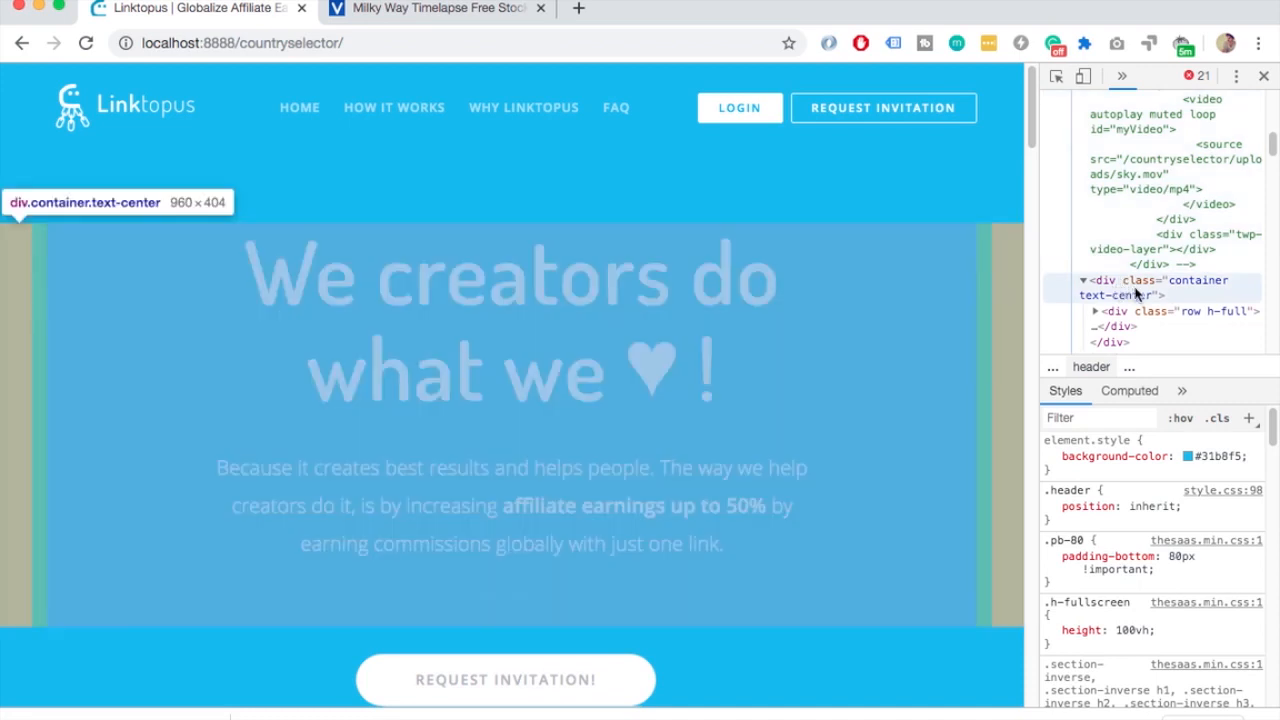
mouse_move(1152, 291)
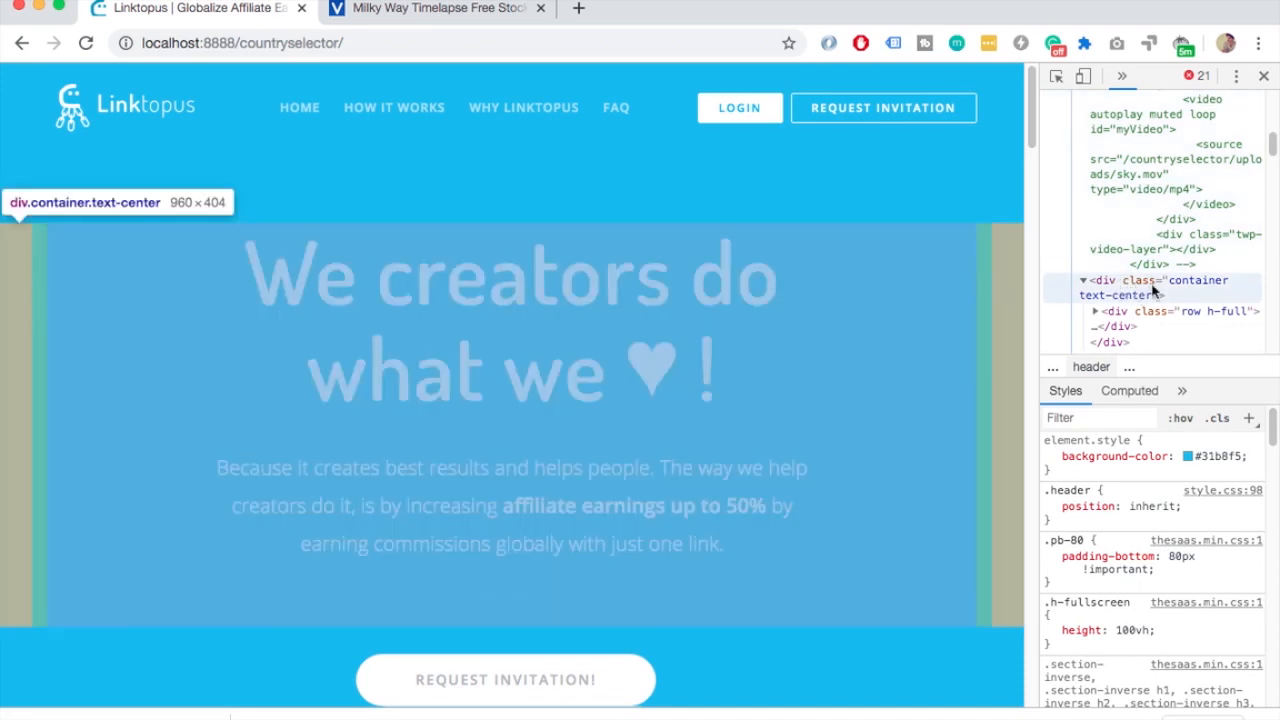
mouse_move(1023, 289)
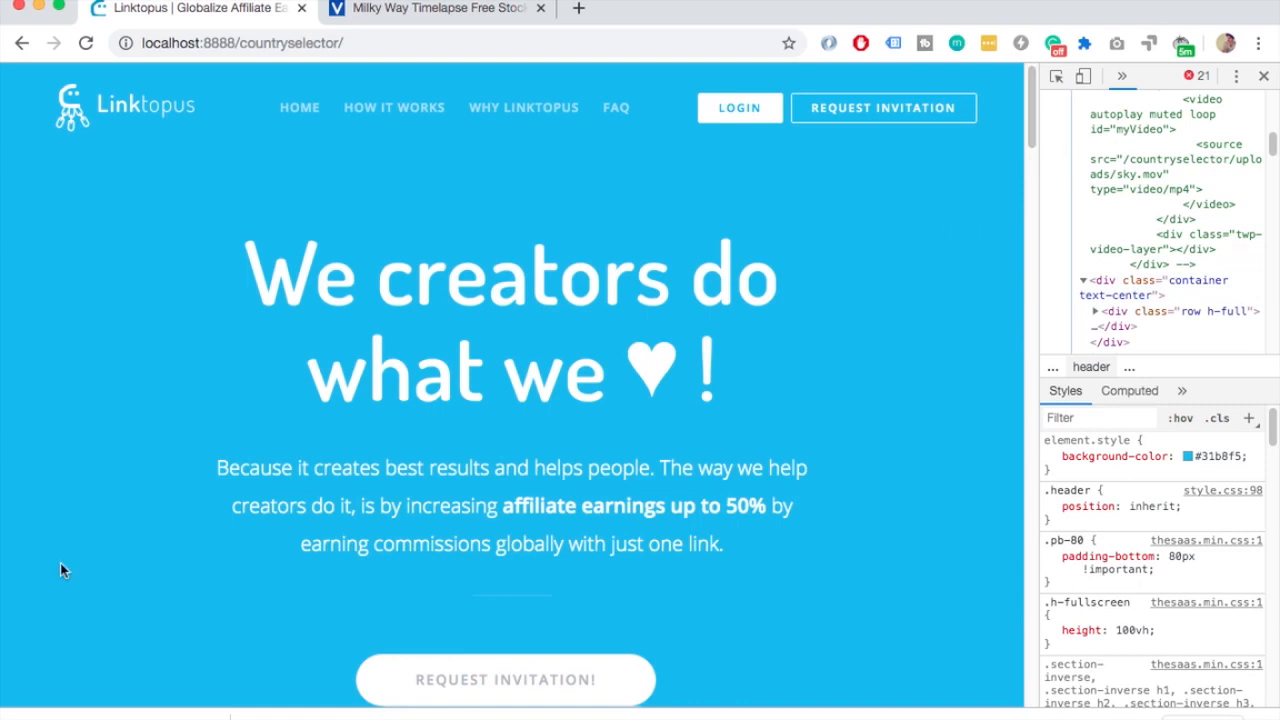
mouse_move(270, 166)
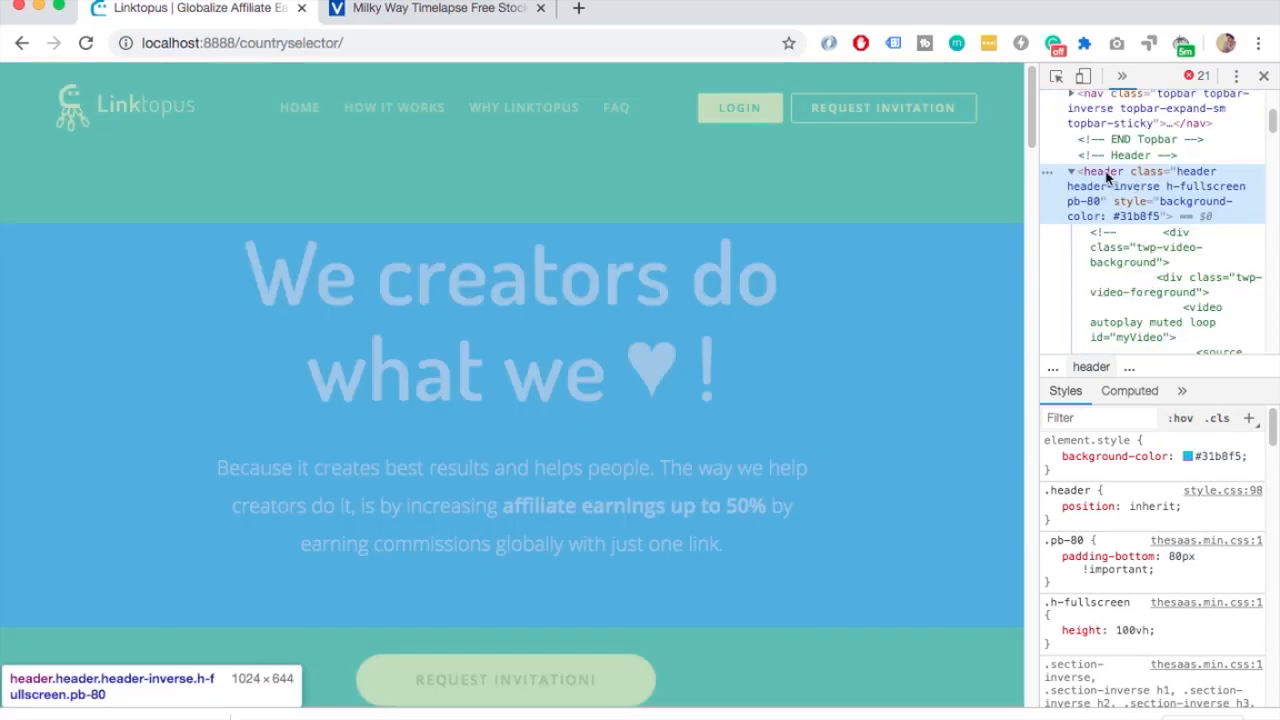
mouse_move(880, 249)
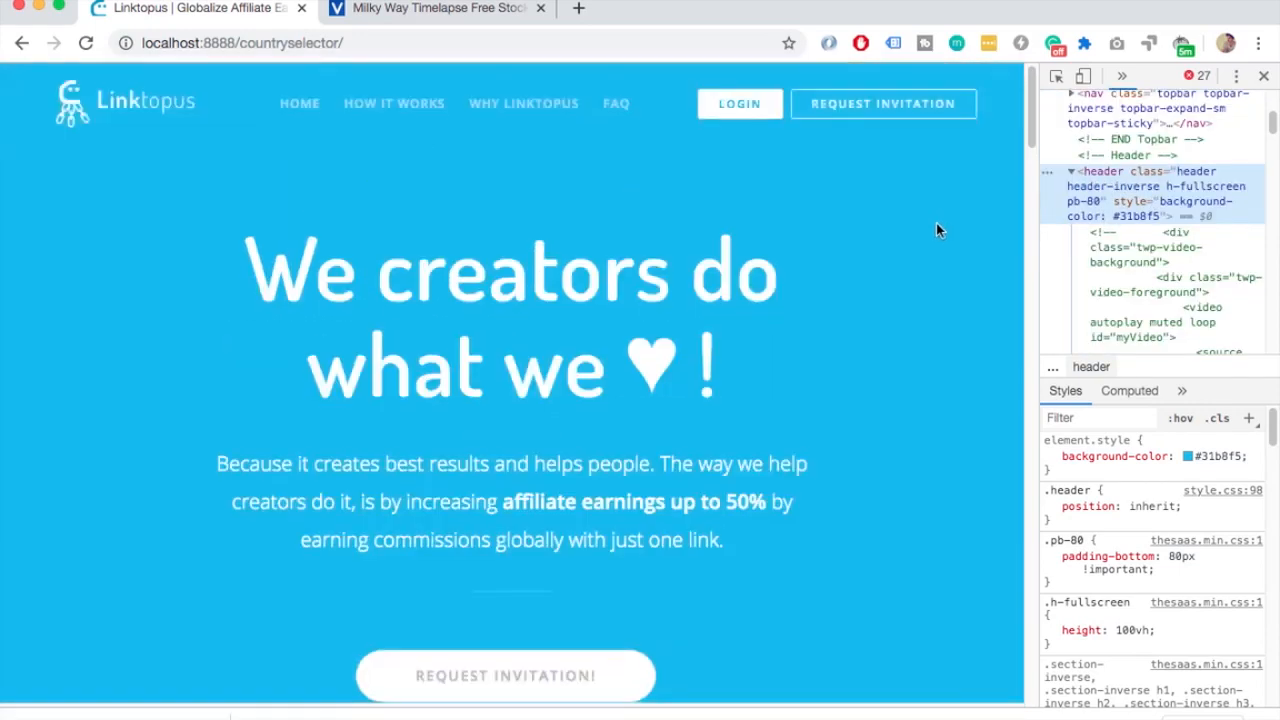
scroll(down, 3)
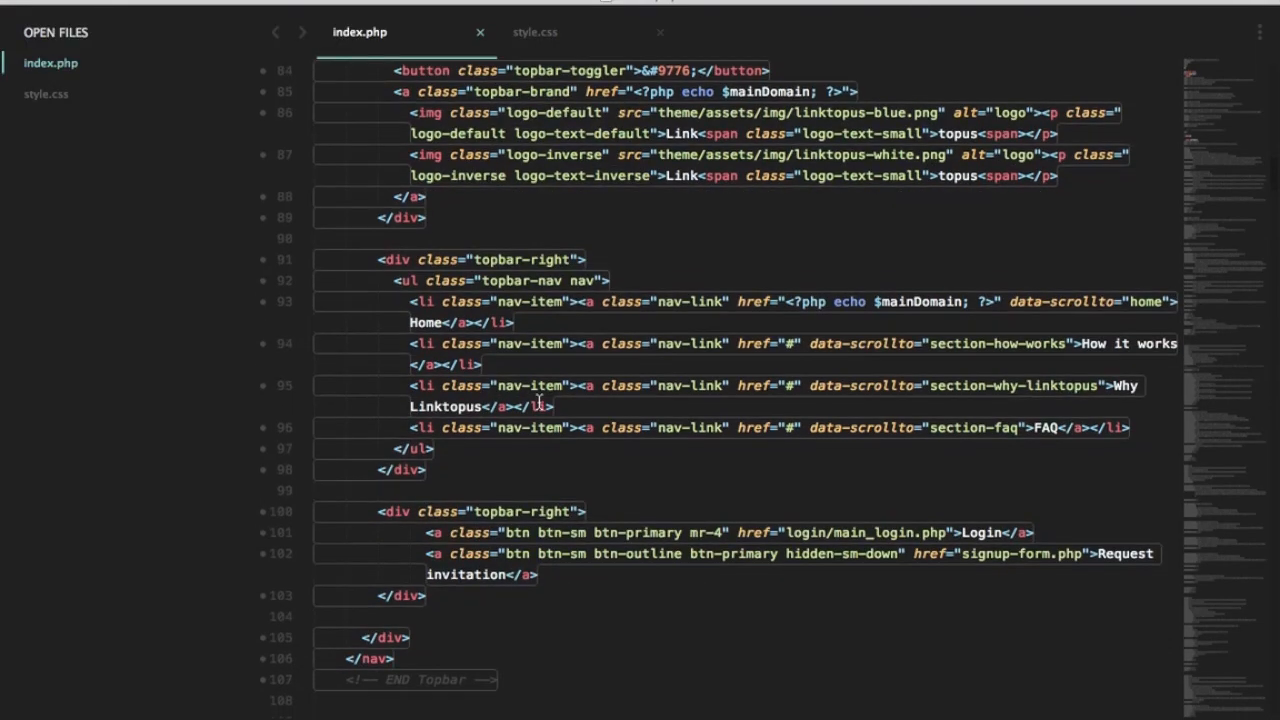
- Remove the comment markers around the twp-video-background div sourcing uploads/sky.mov in index.php
scroll(down, 3)
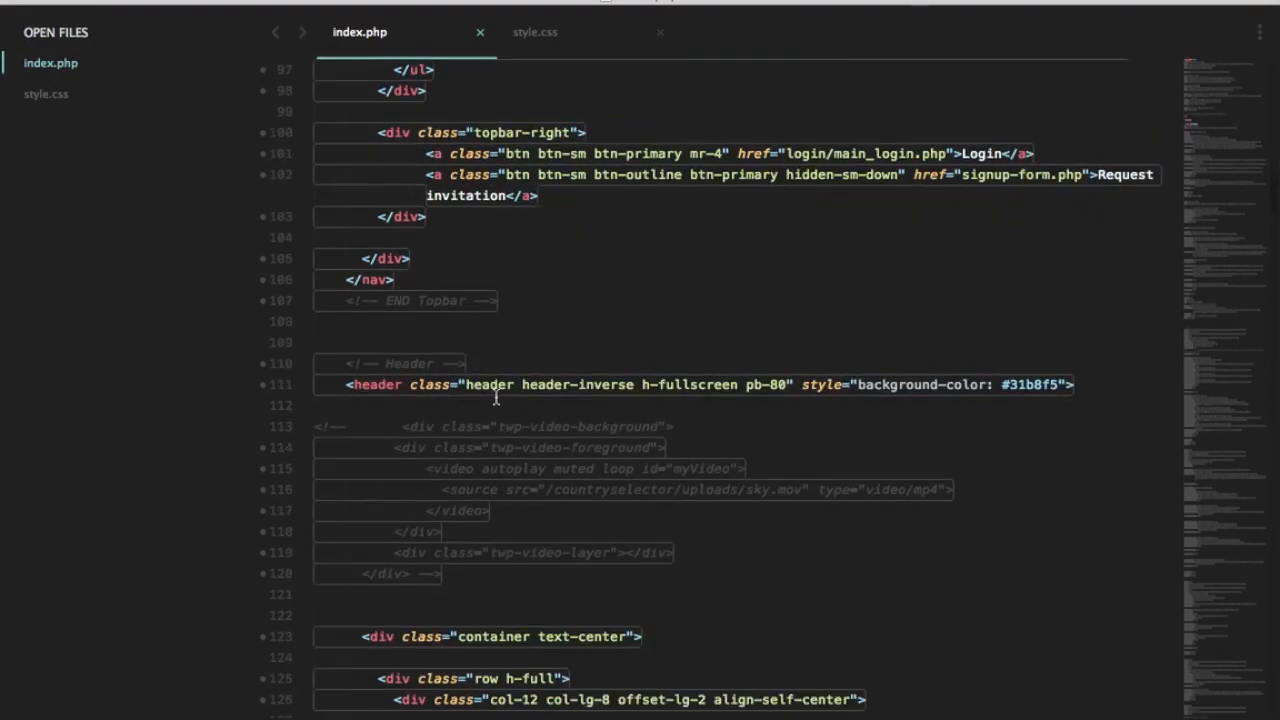
double_click(400, 384)
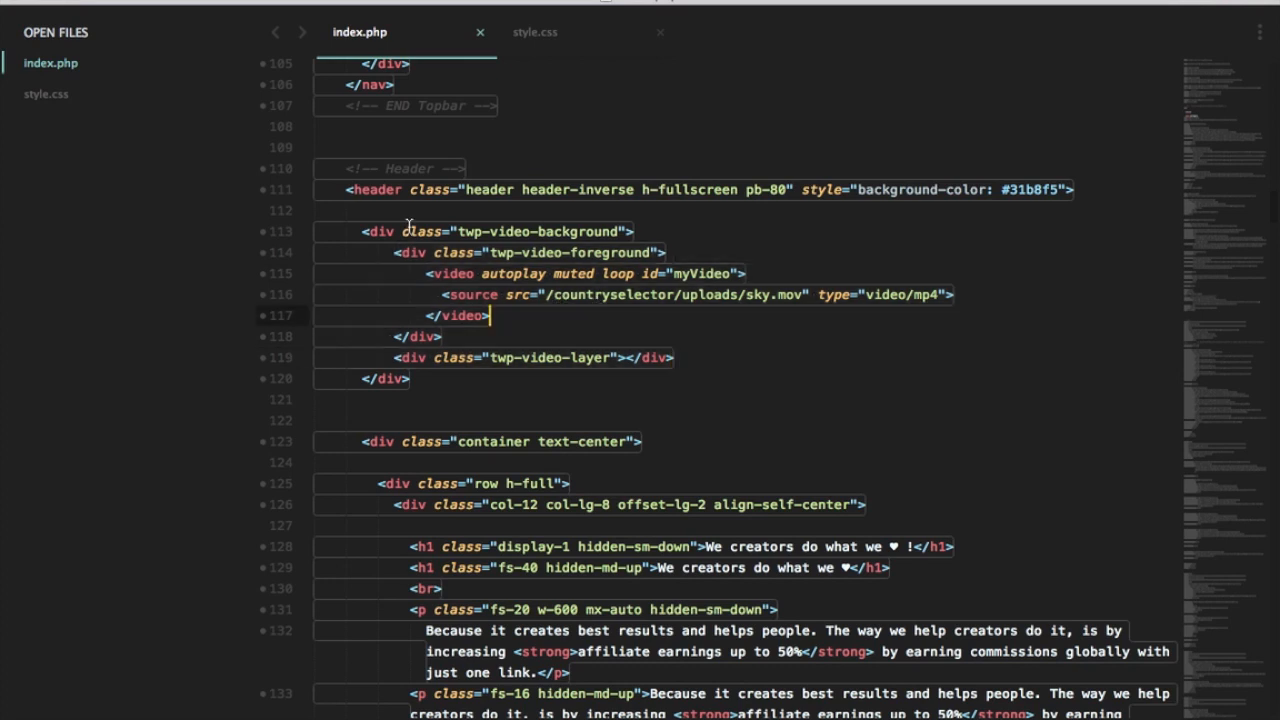
mouse_move(453, 322)
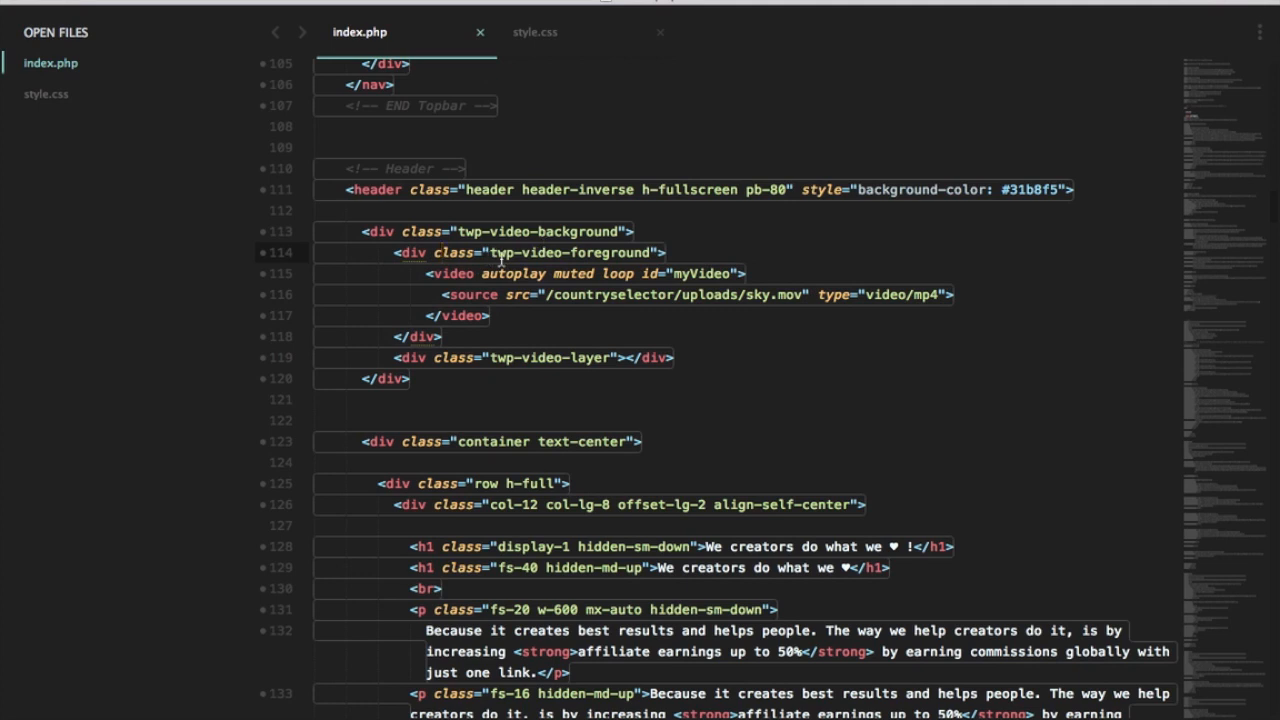
click(670, 357)
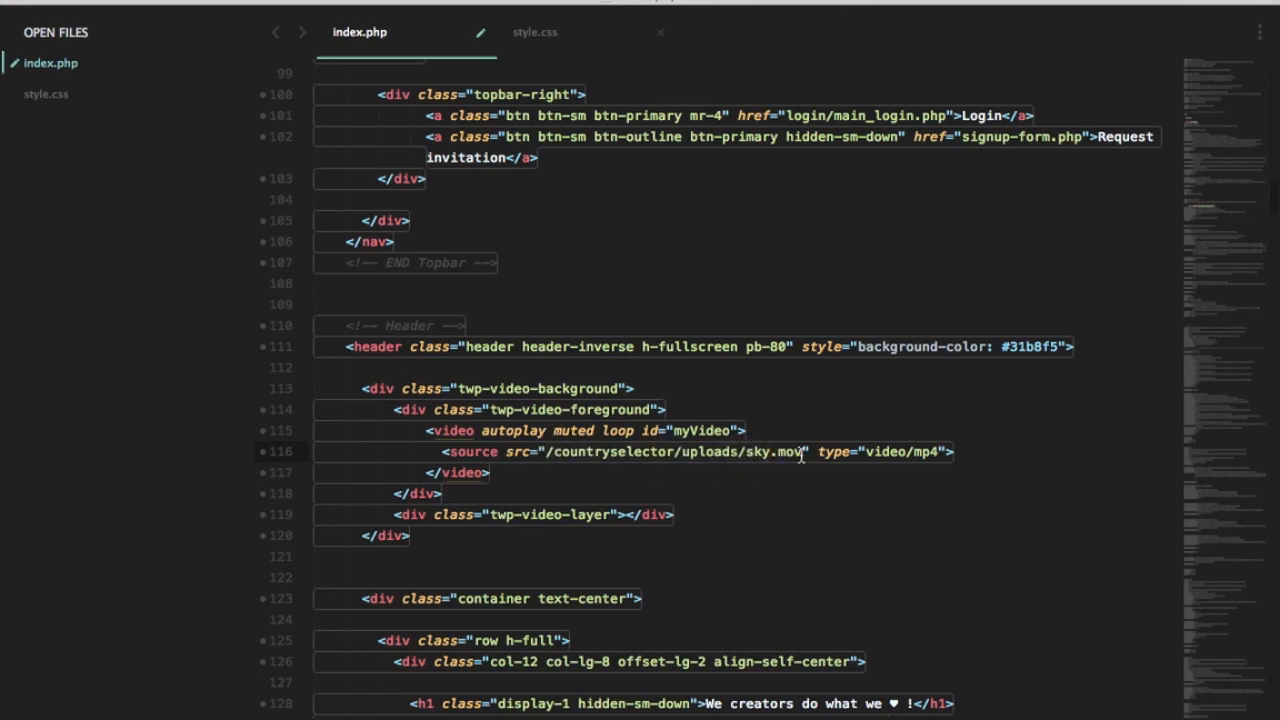
mouse_move(569, 488)
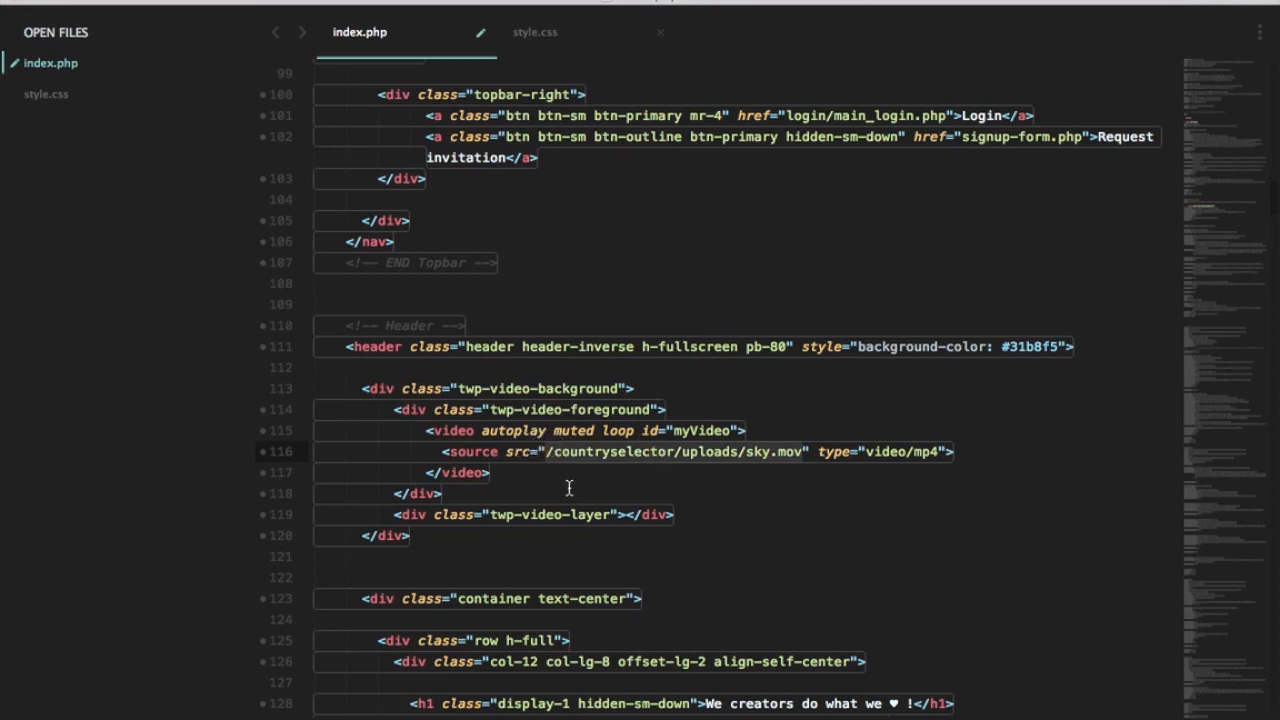
mouse_move(615, 408)
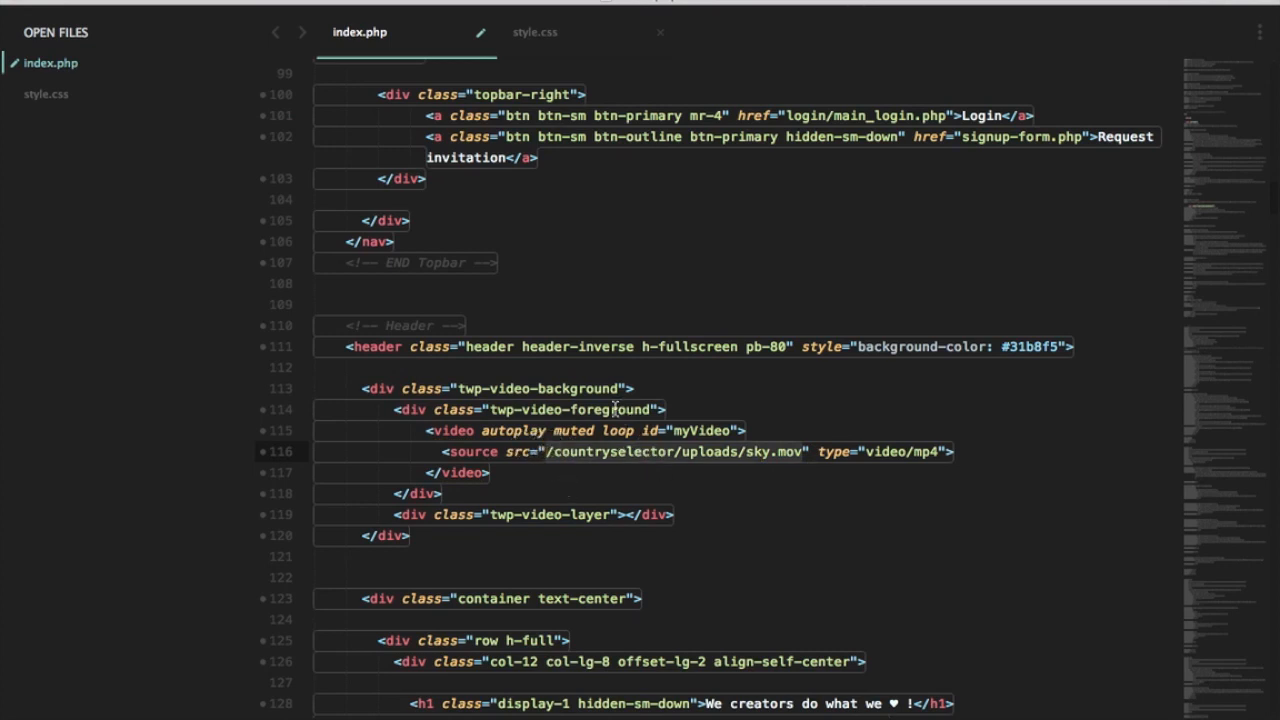
scroll(down, 3)
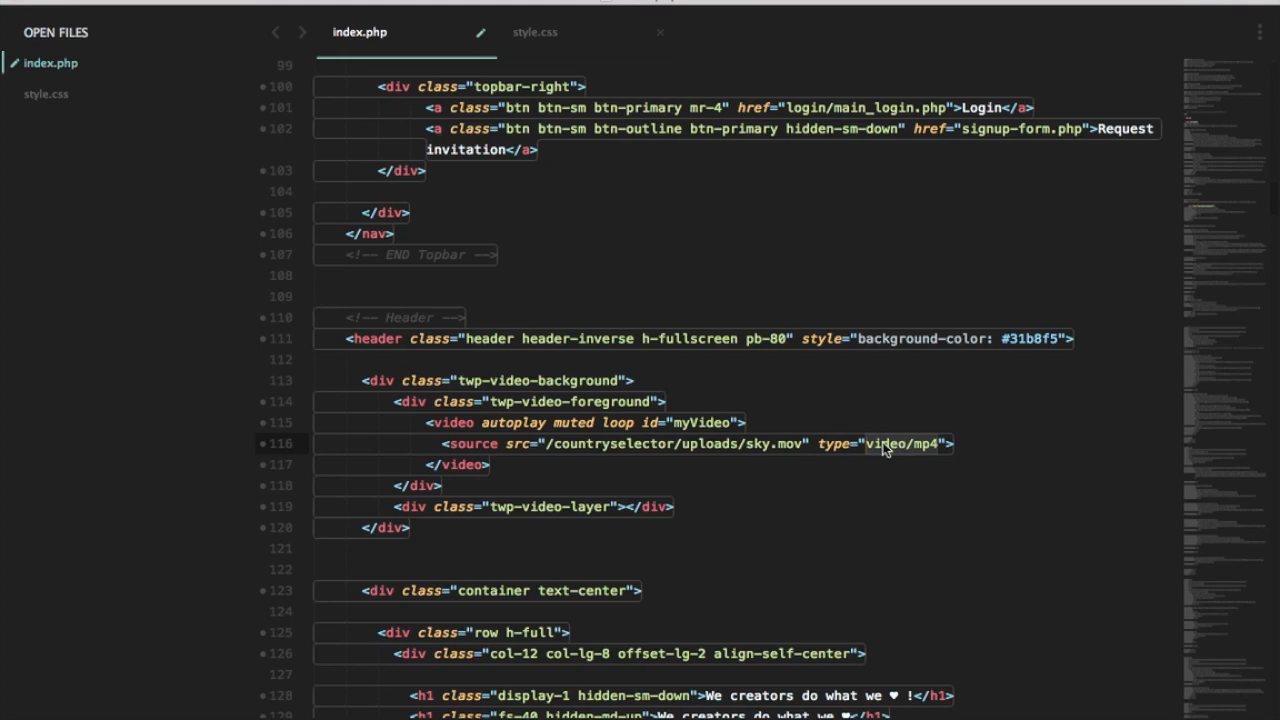
mouse_move(872, 461)
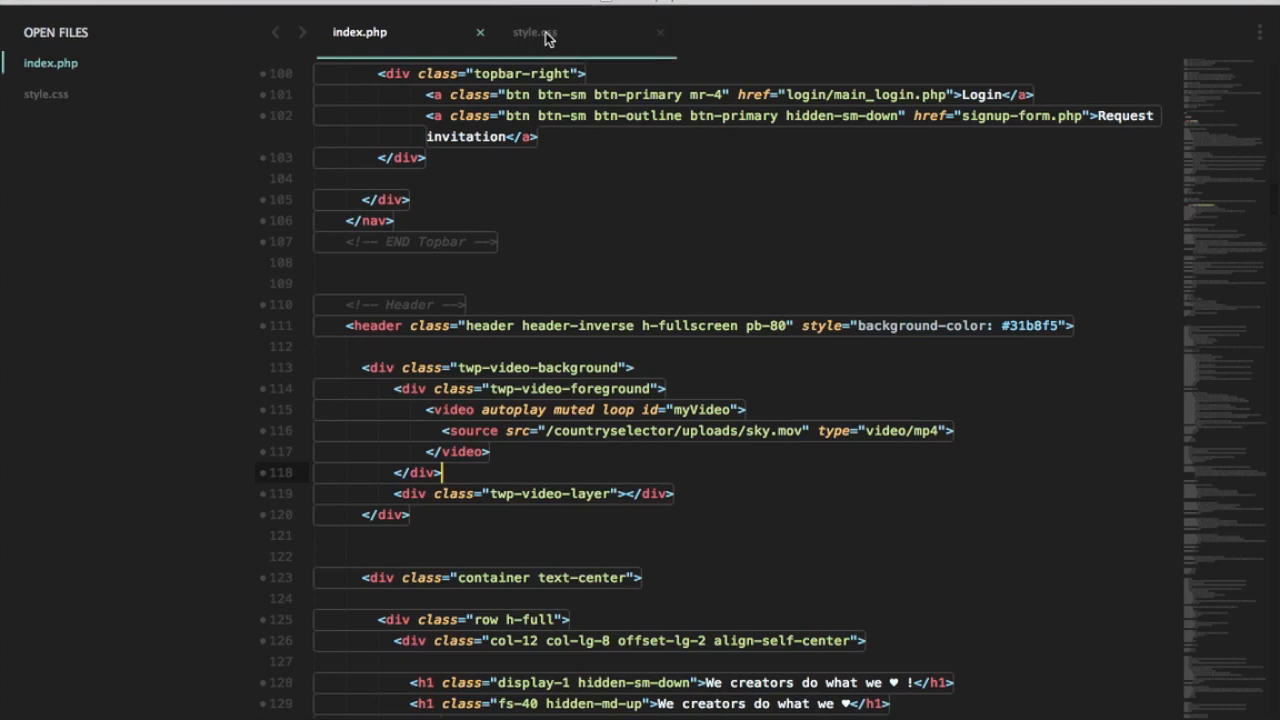
- Save style.css containing the twp-video-background, foreground and layer rules
click(534, 32)
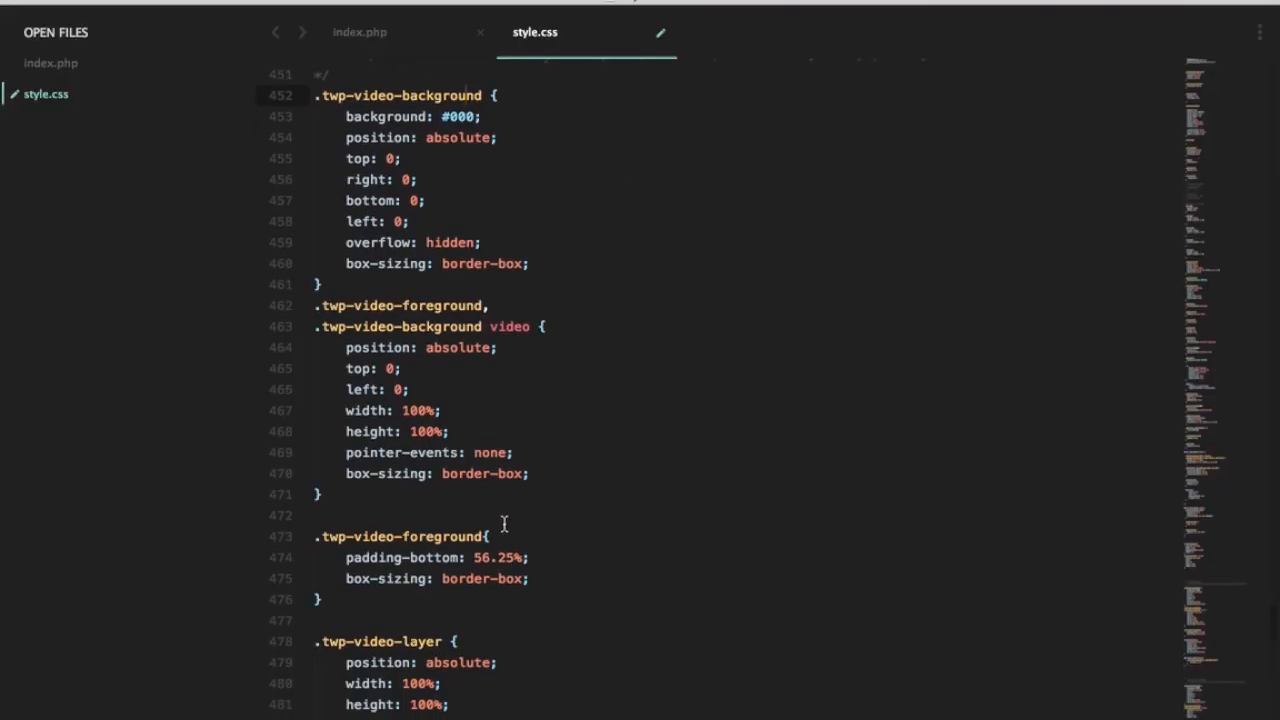
mouse_move(529, 297)
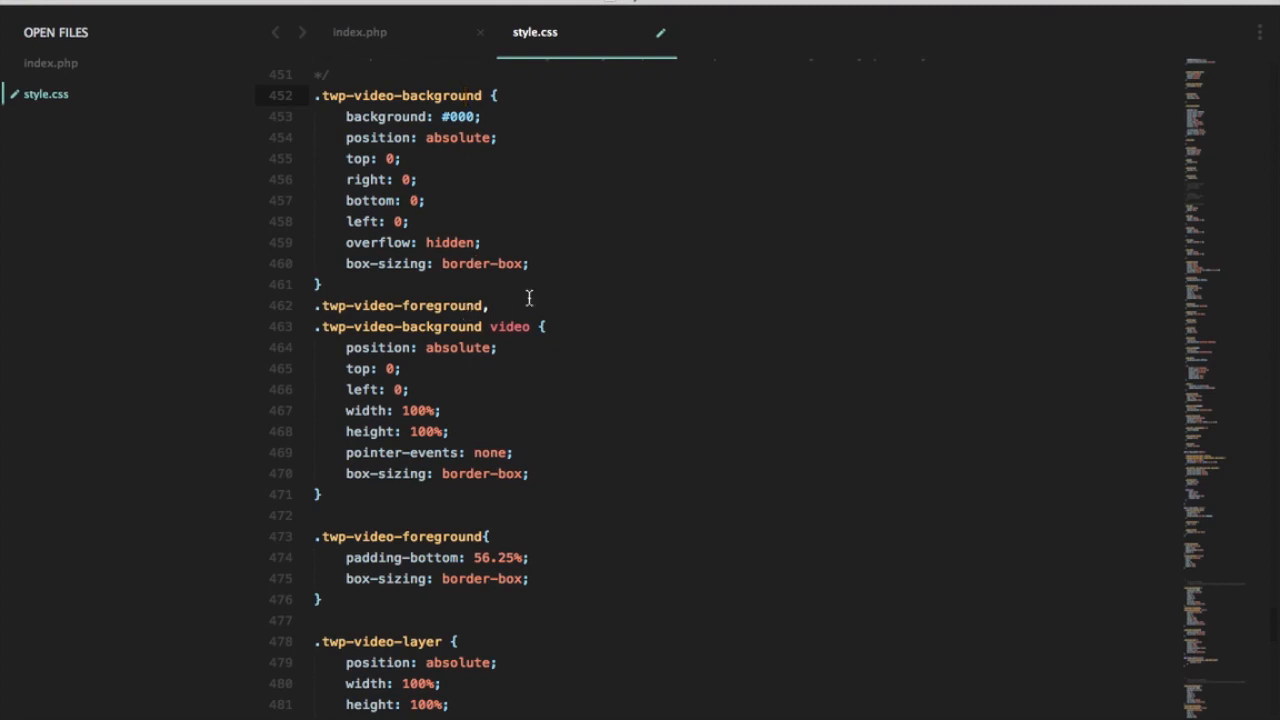
click(424, 179)
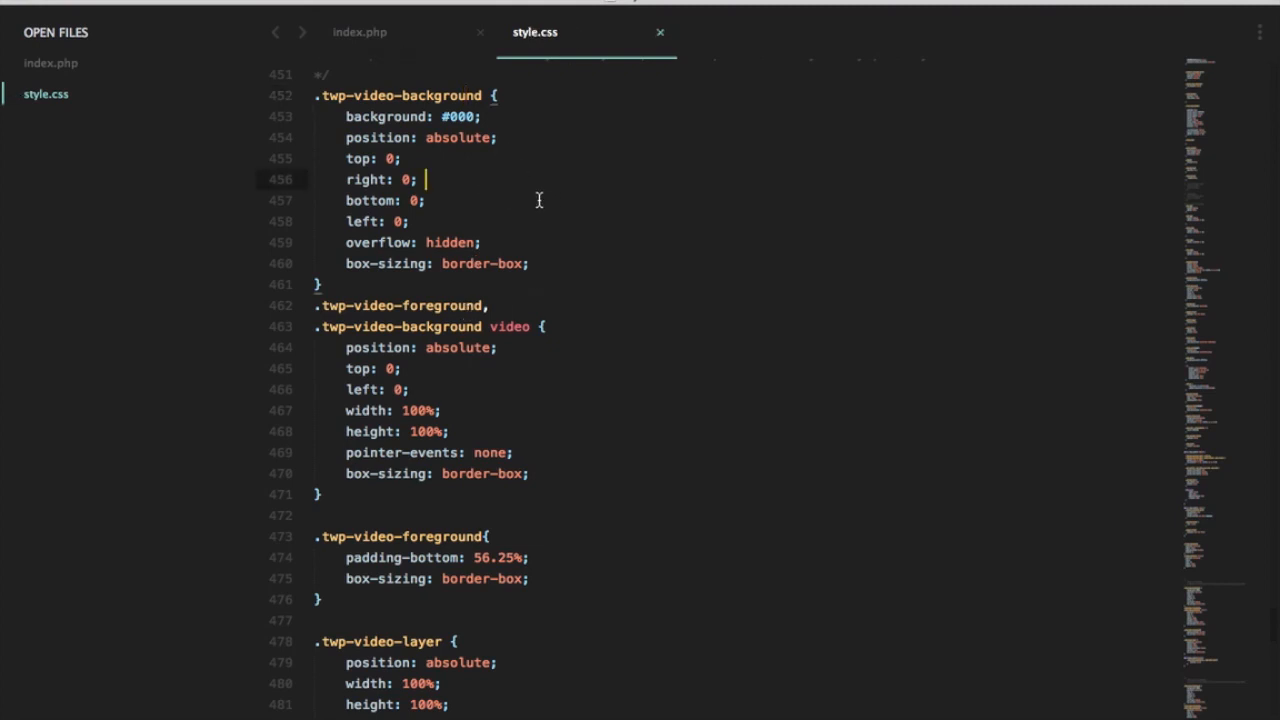
mouse_move(435, 705)
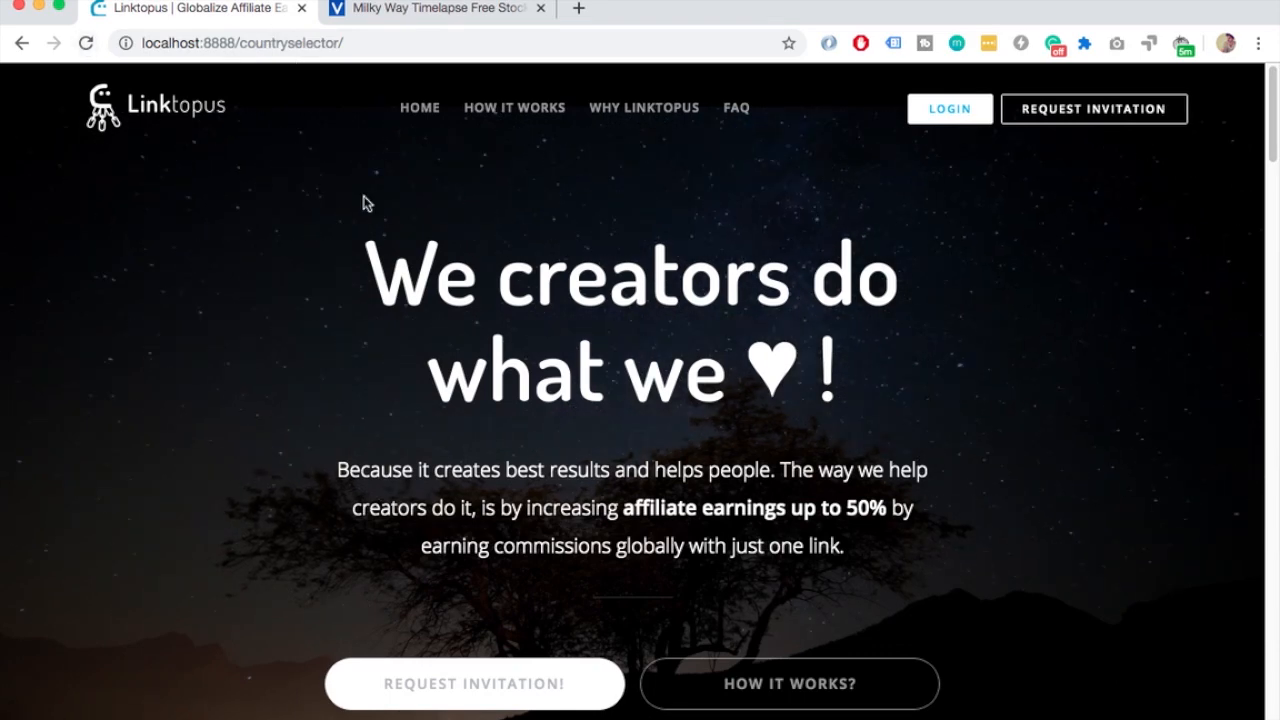
mouse_move(350, 277)
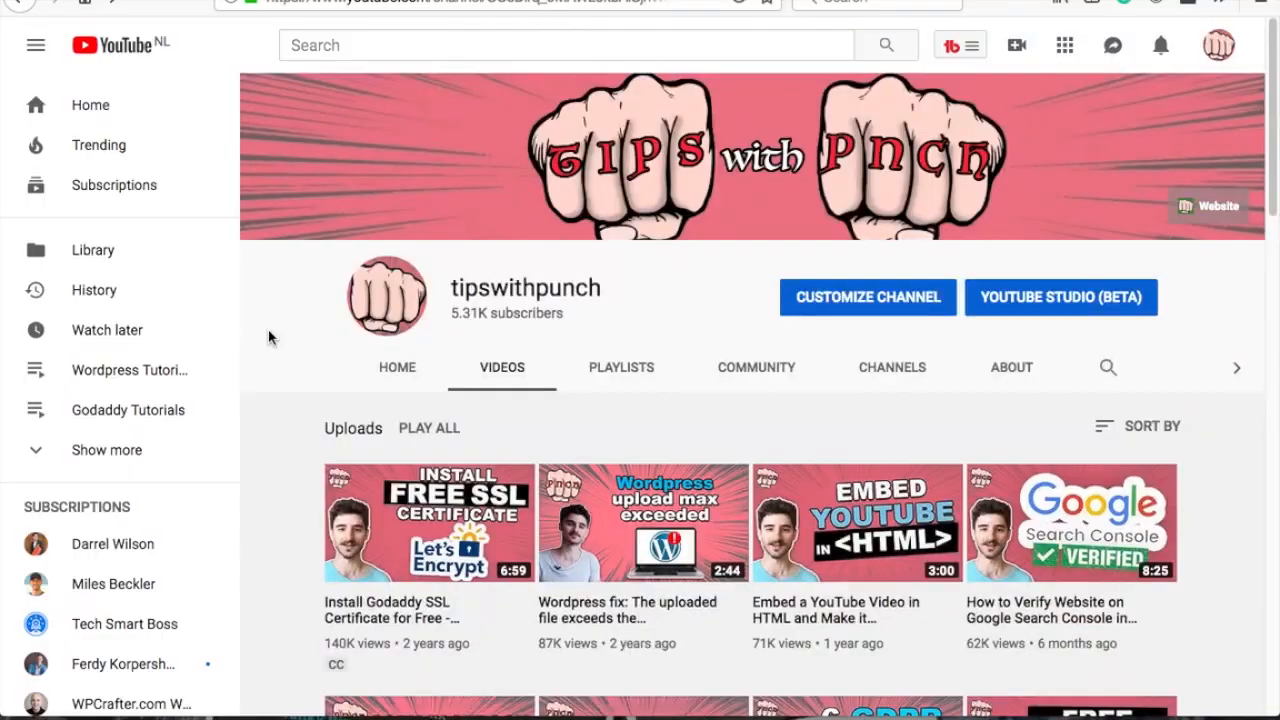
scroll(down, 3)
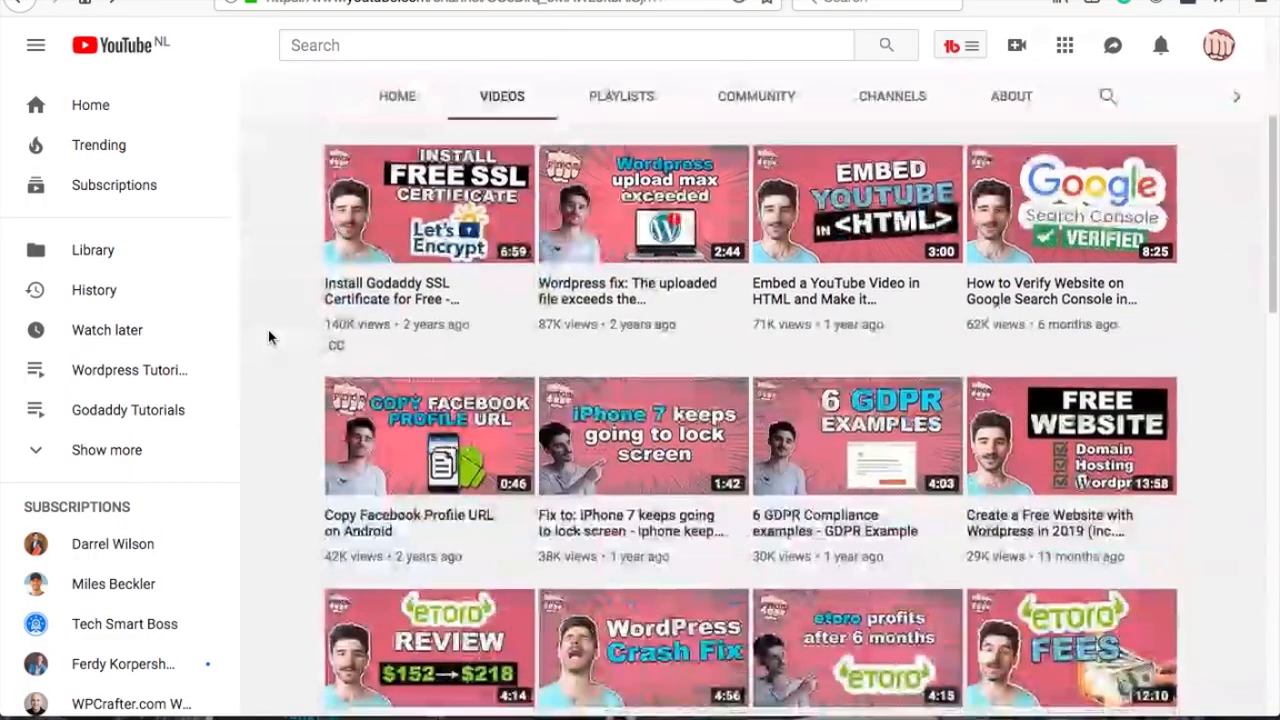
scroll(down, 3)
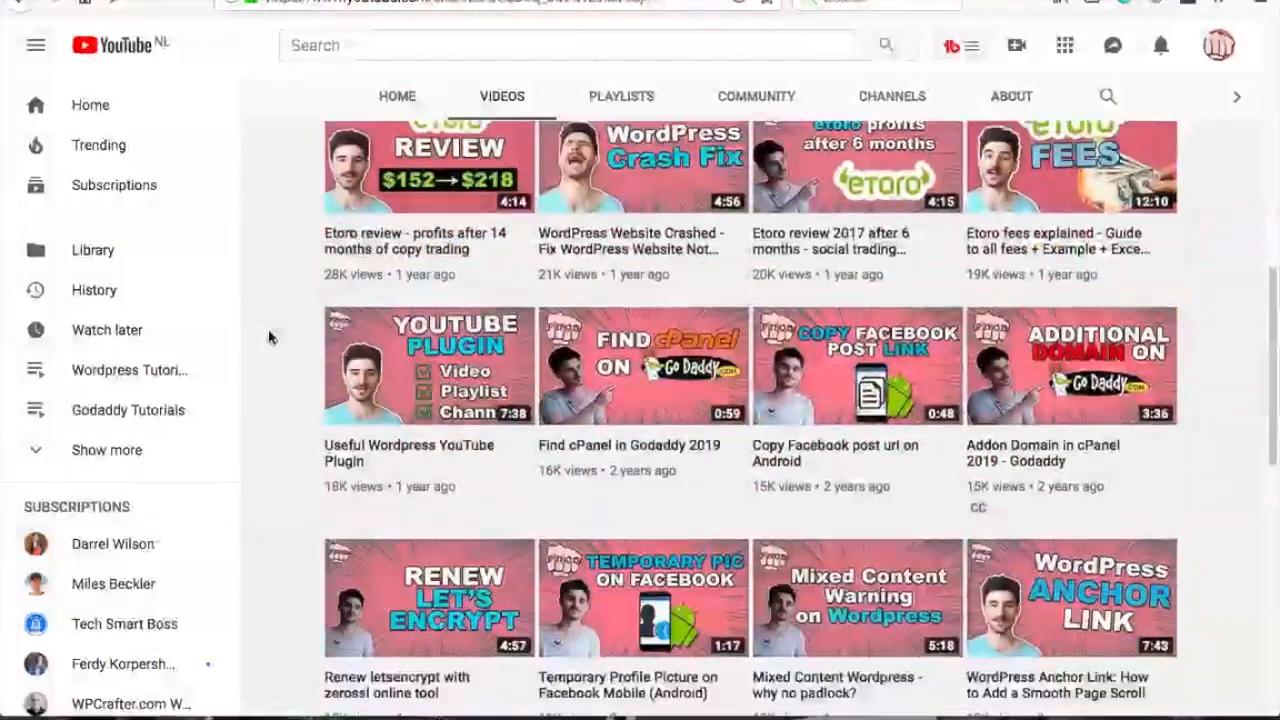
scroll(down, 3)
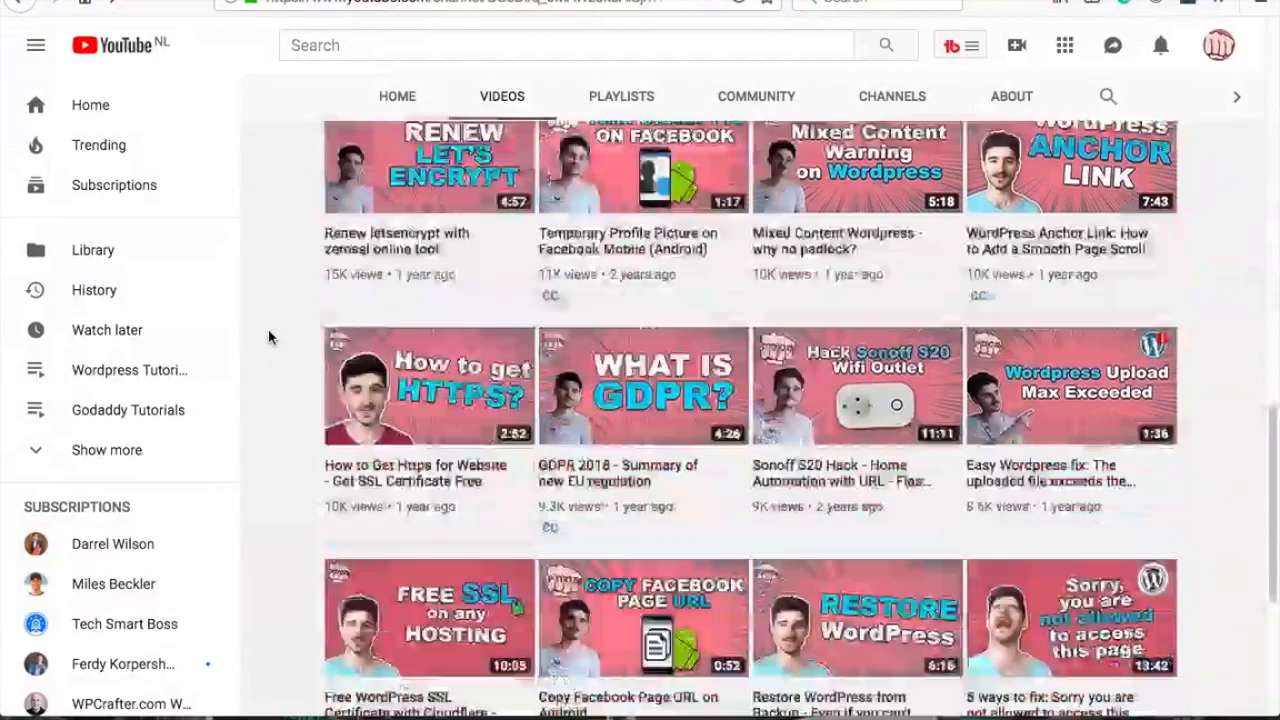
scroll(down, 3)
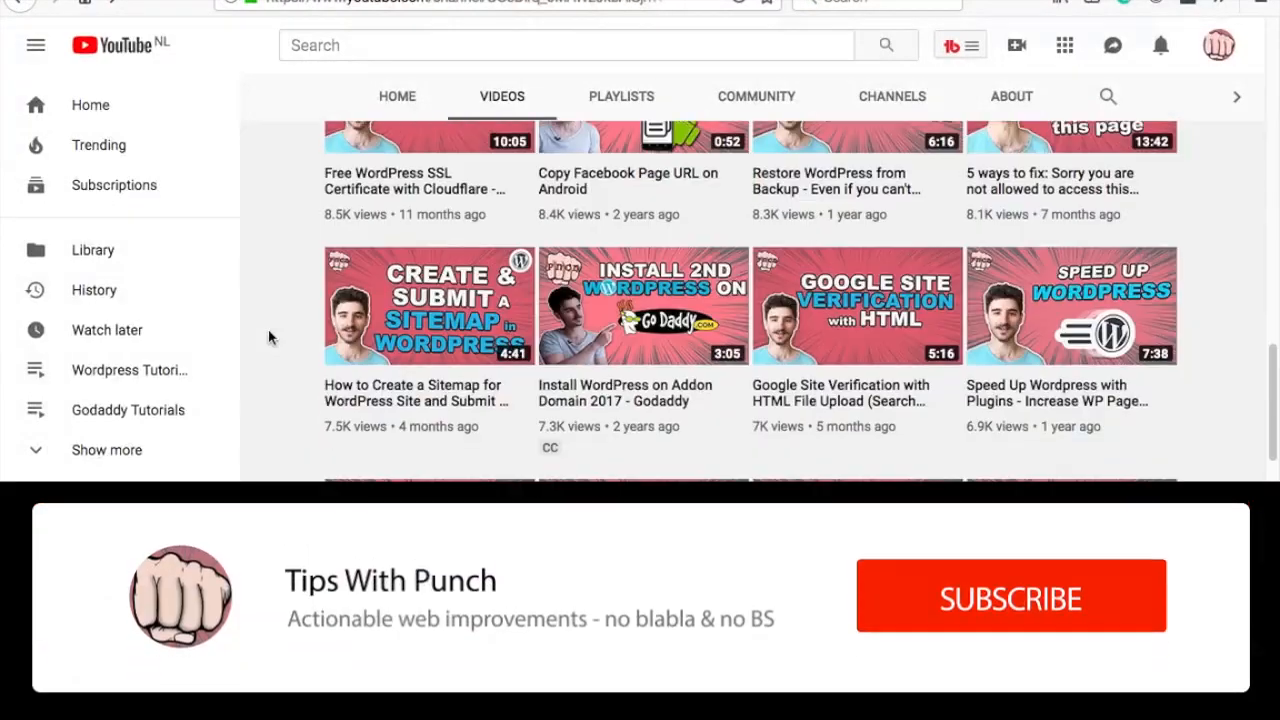
click(1010, 597)
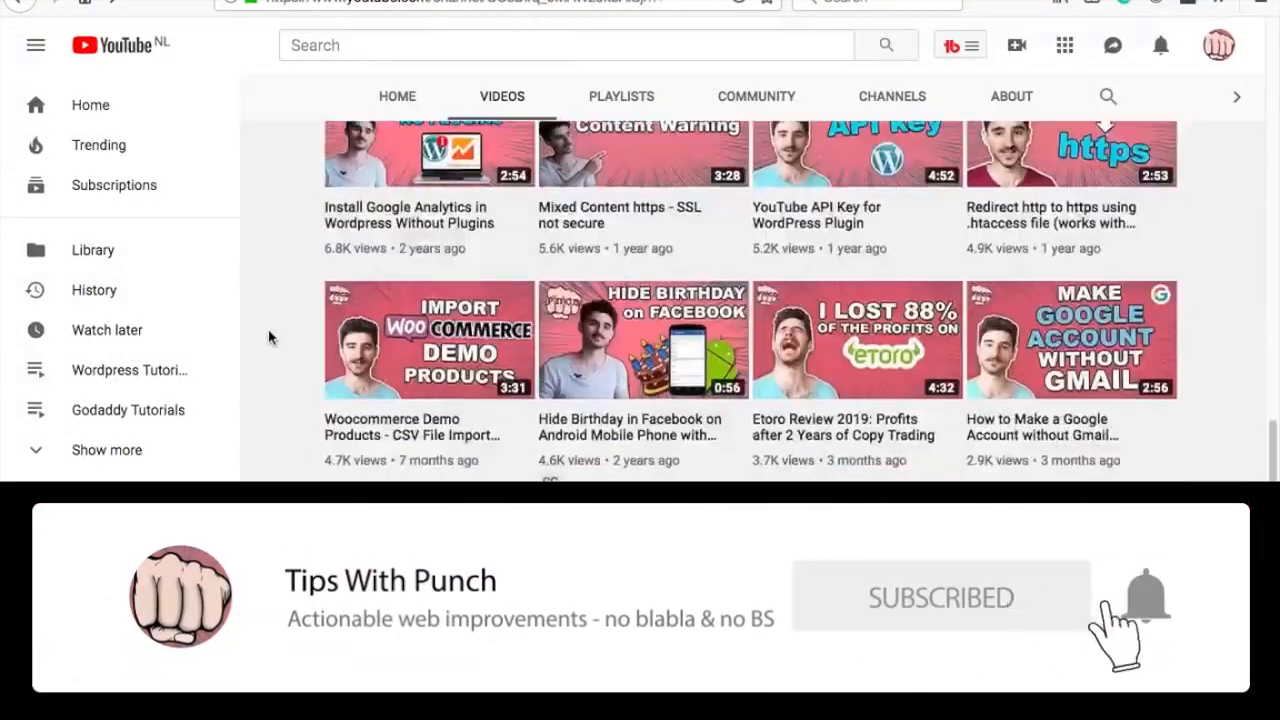
scroll(down, 3)
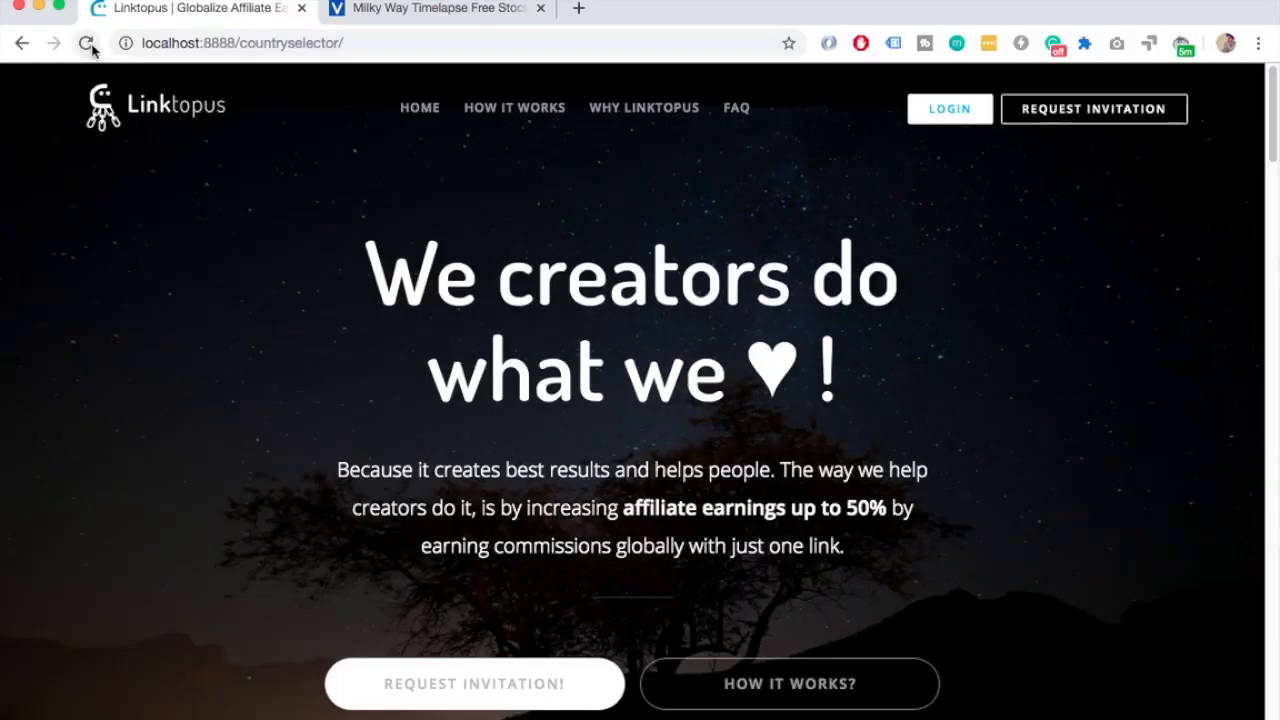
- Reload Linktopus and scroll the hero showing the blue-tinted starry video
click(88, 43)
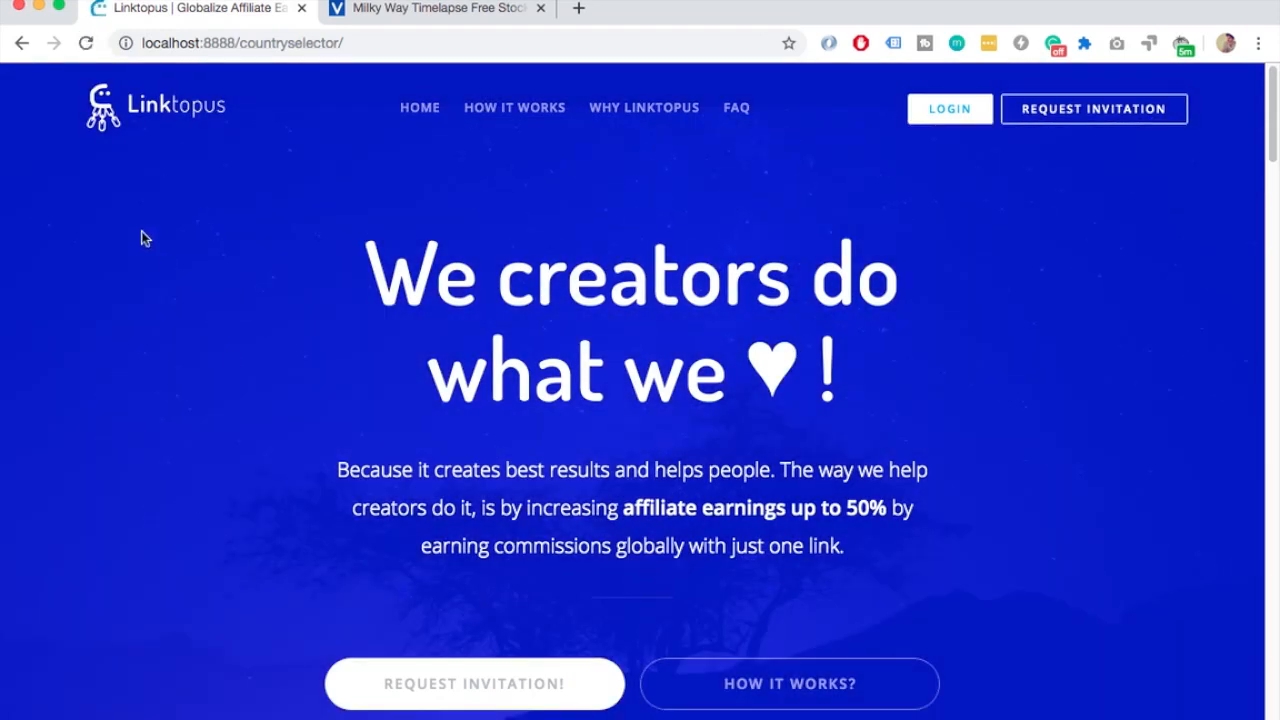
mouse_move(865, 625)
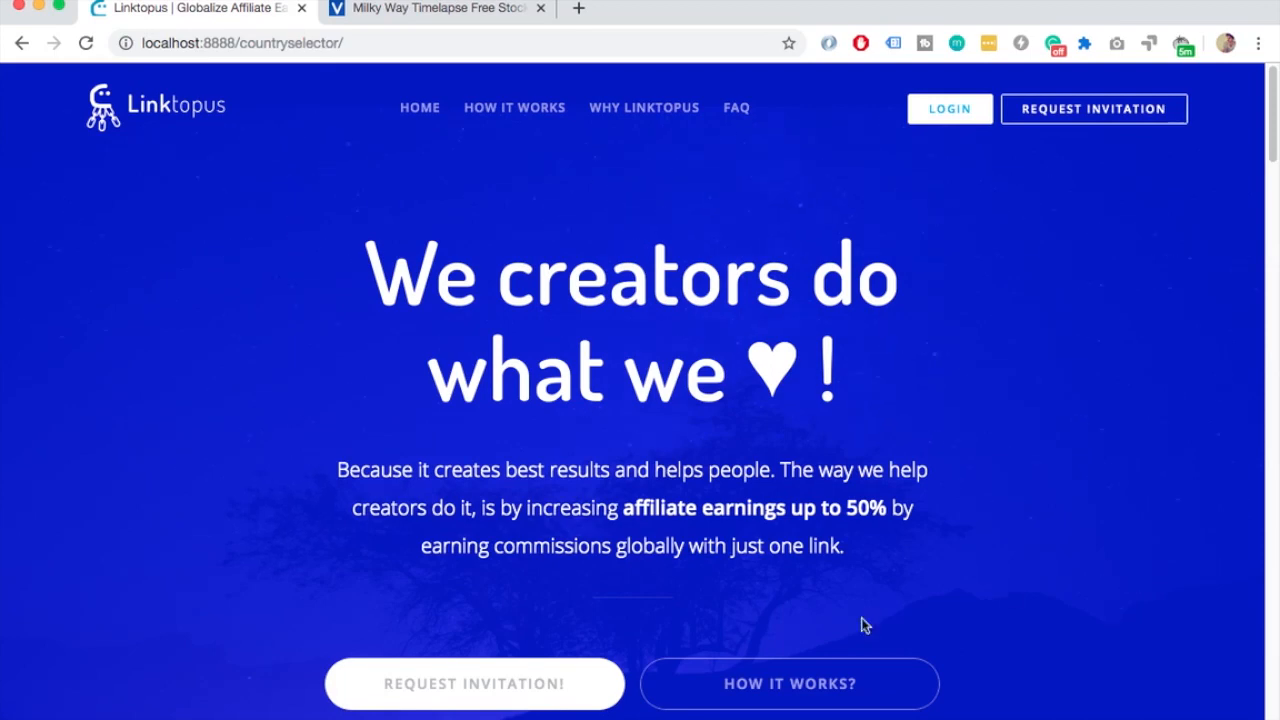
scroll(down, 3)
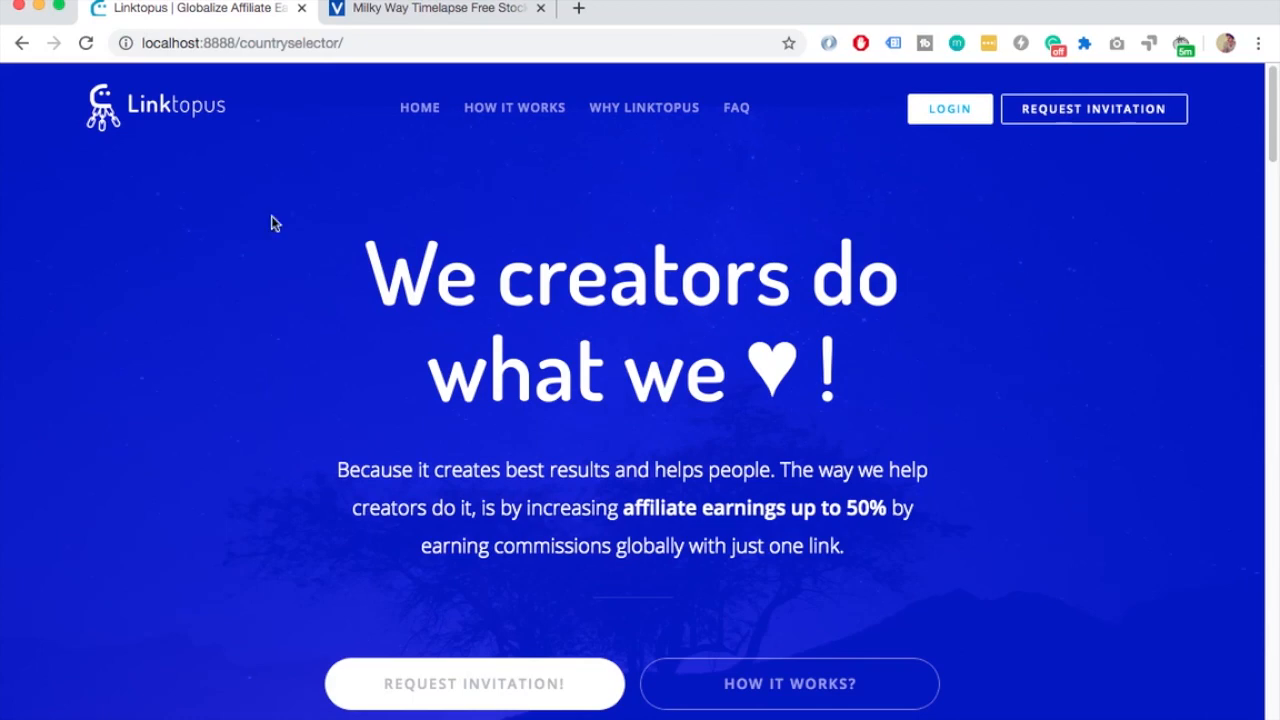
mouse_move(313, 378)
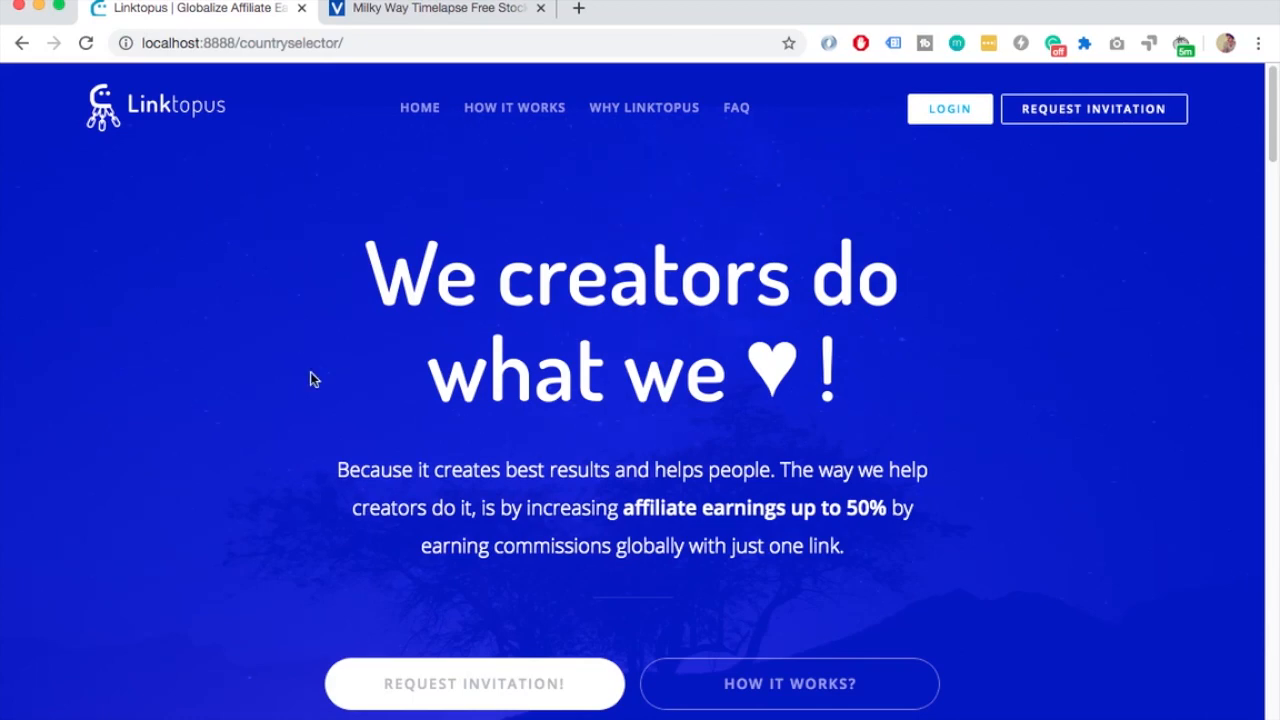
mouse_move(959, 289)
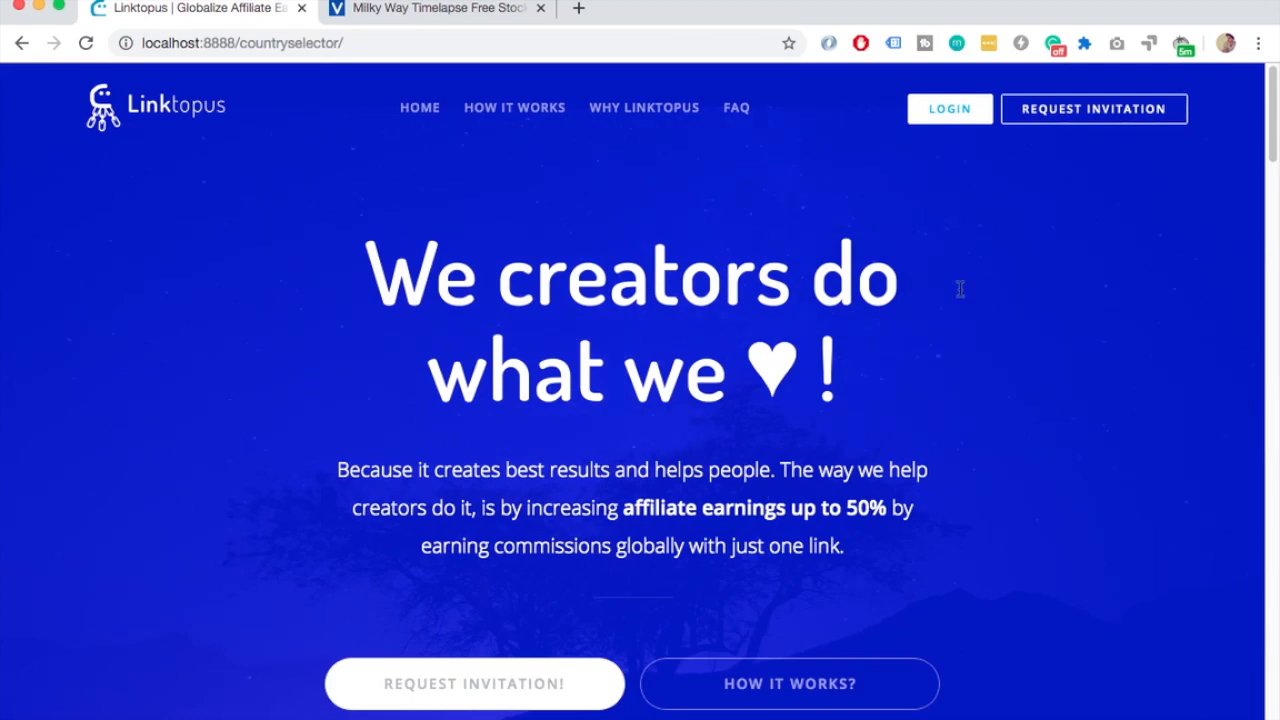
mouse_move(645, 247)
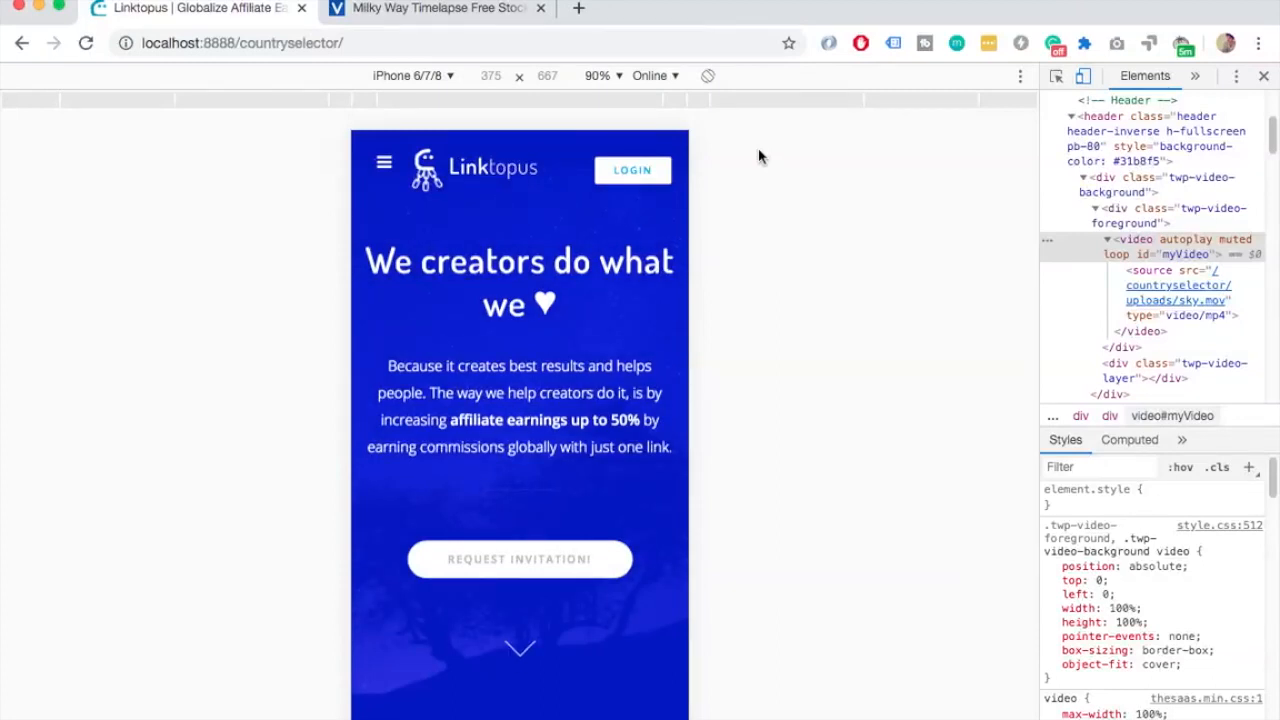
mouse_move(760, 155)
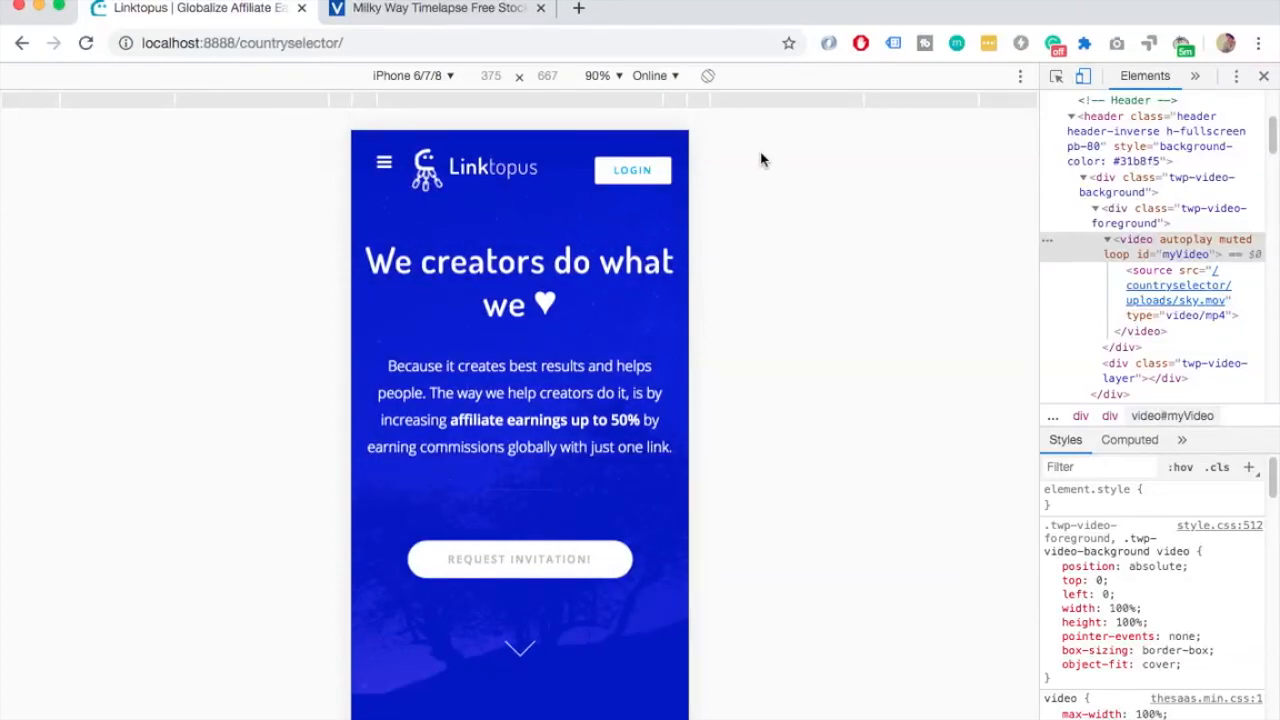
mouse_move(465, 385)
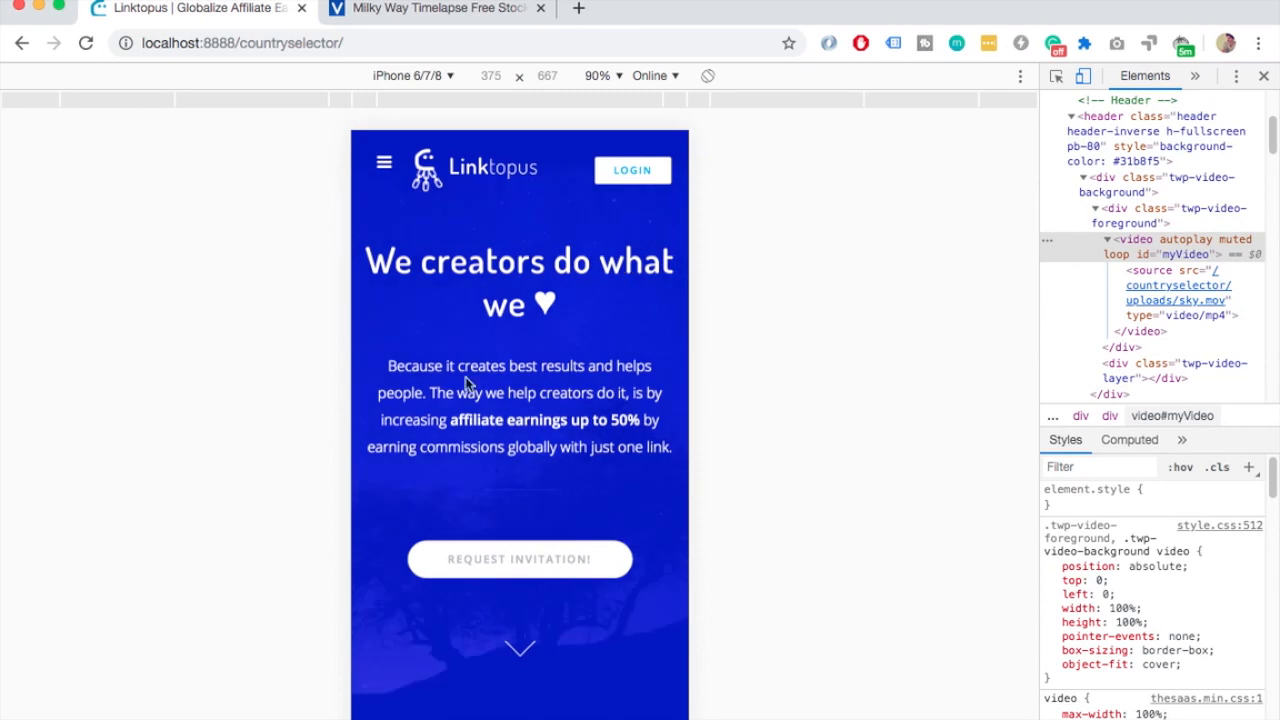
- Scroll the iPhone 6/7/8 preview with the tinted starry video filling the hero
scroll(down, 3)
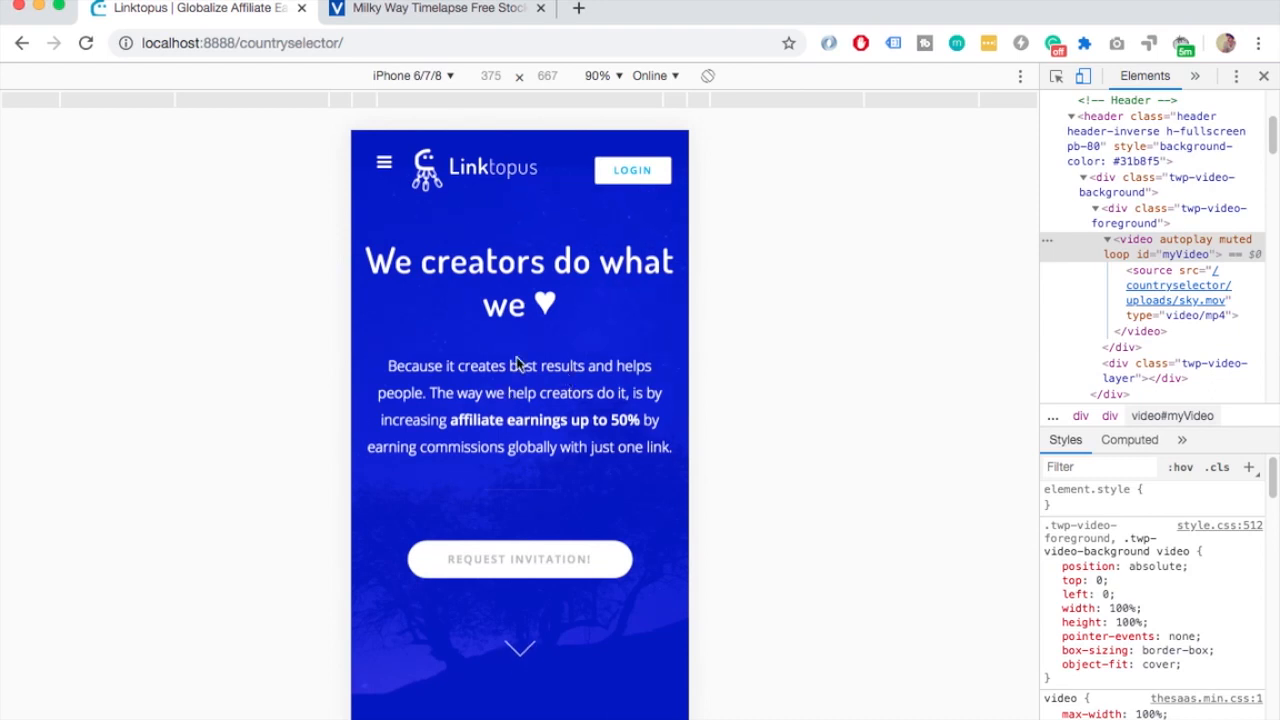
mouse_move(530, 518)
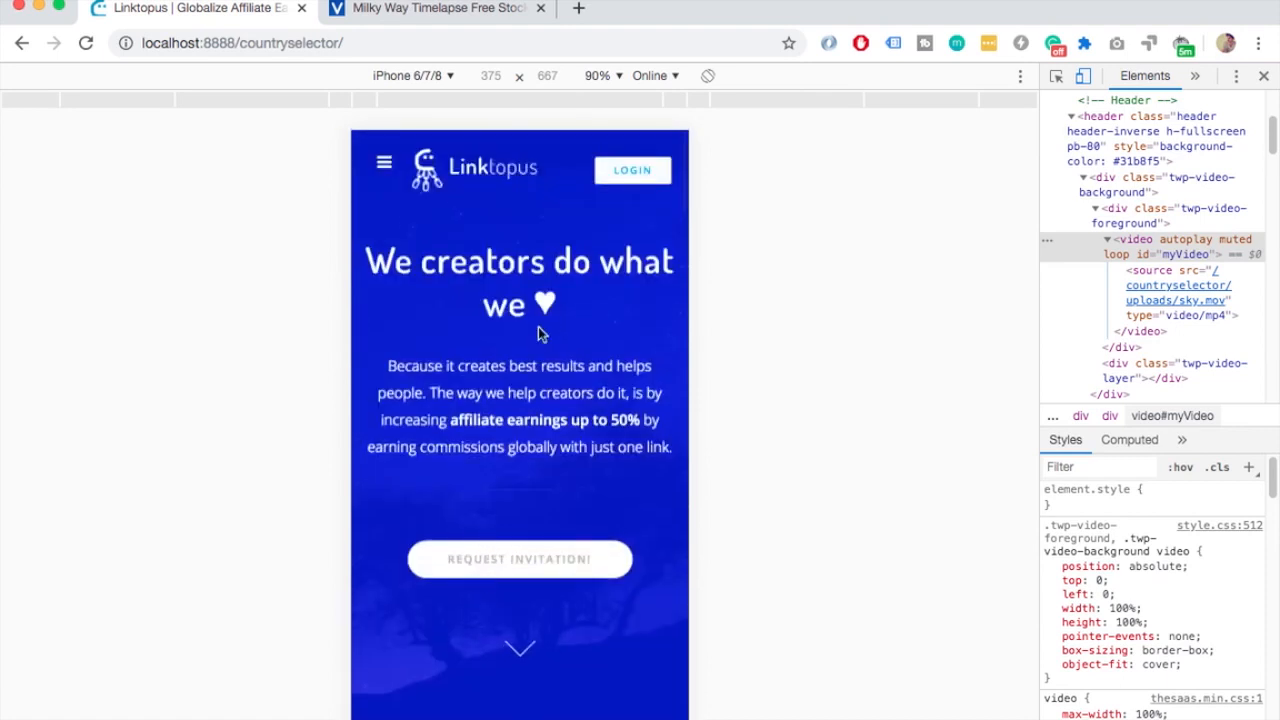
mouse_move(527, 514)
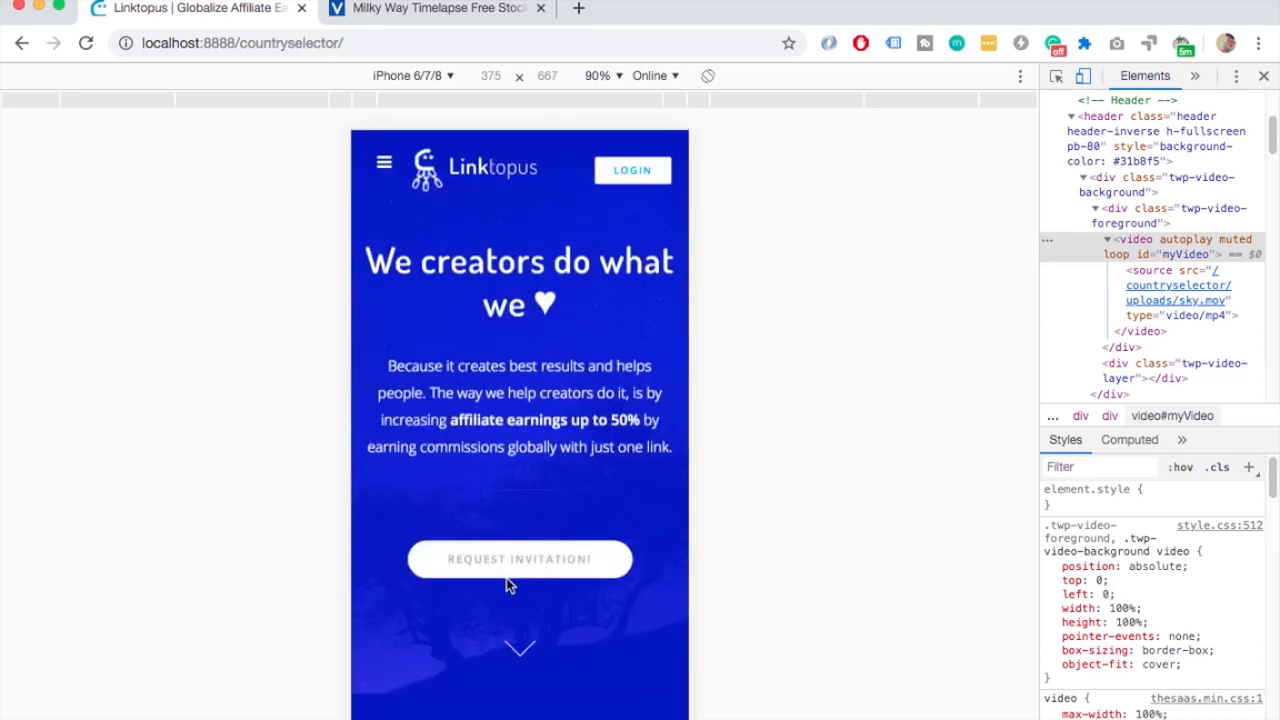
mouse_move(535, 530)
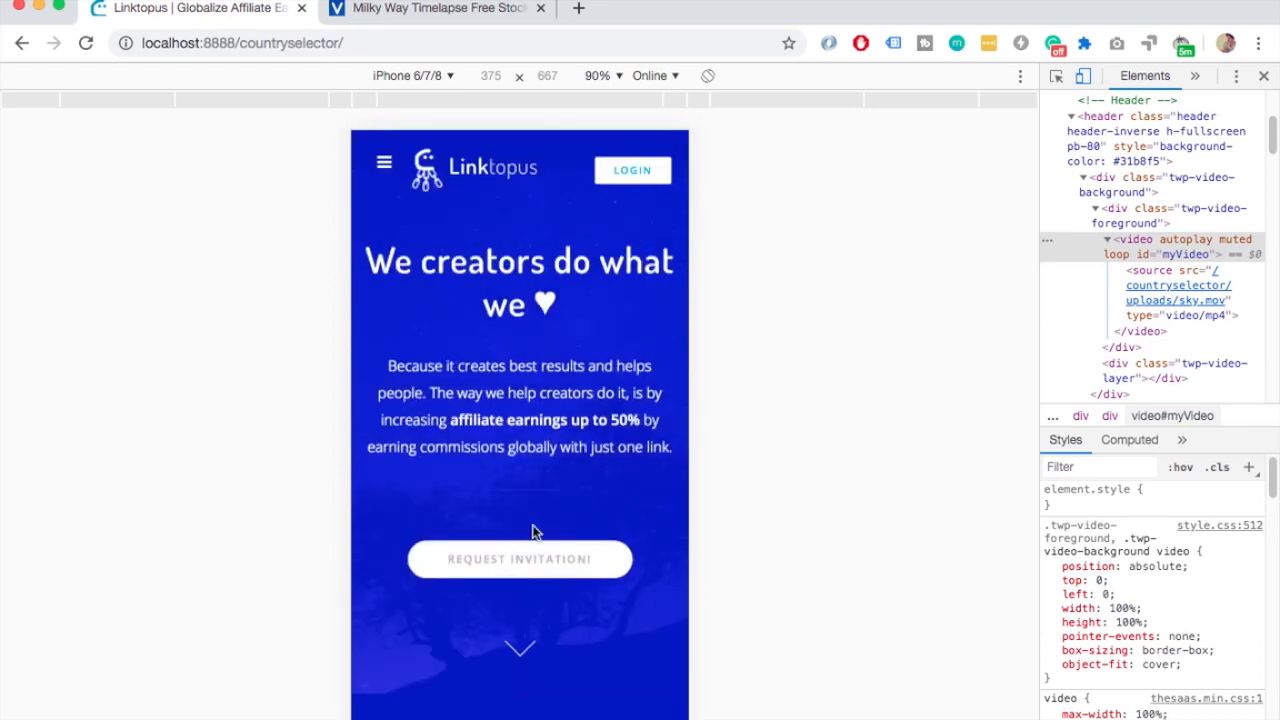